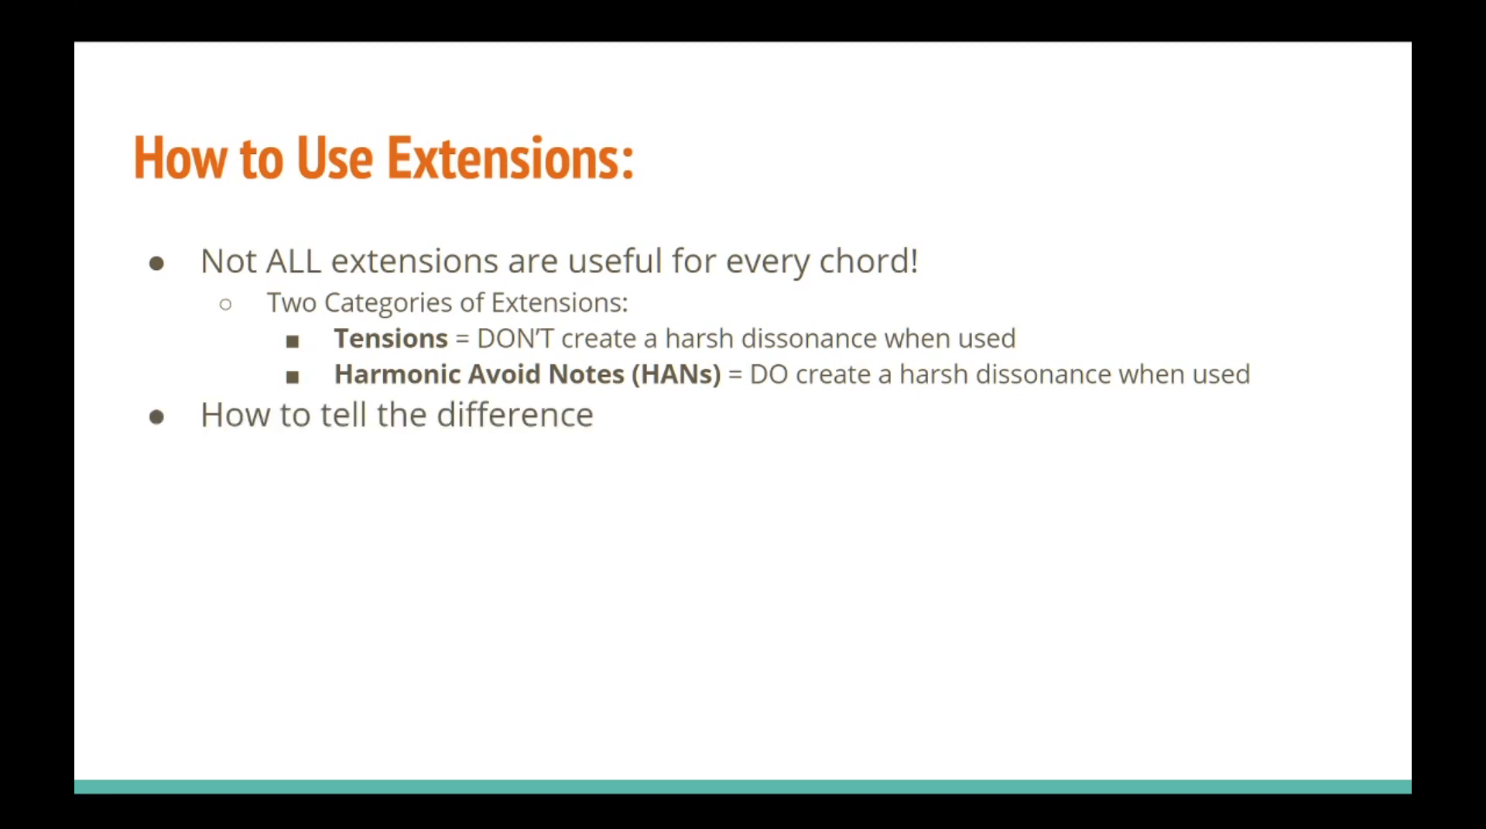
# - Play the four upper-voice extended chords through to the end of bar 5
pyautogui.press('Right')
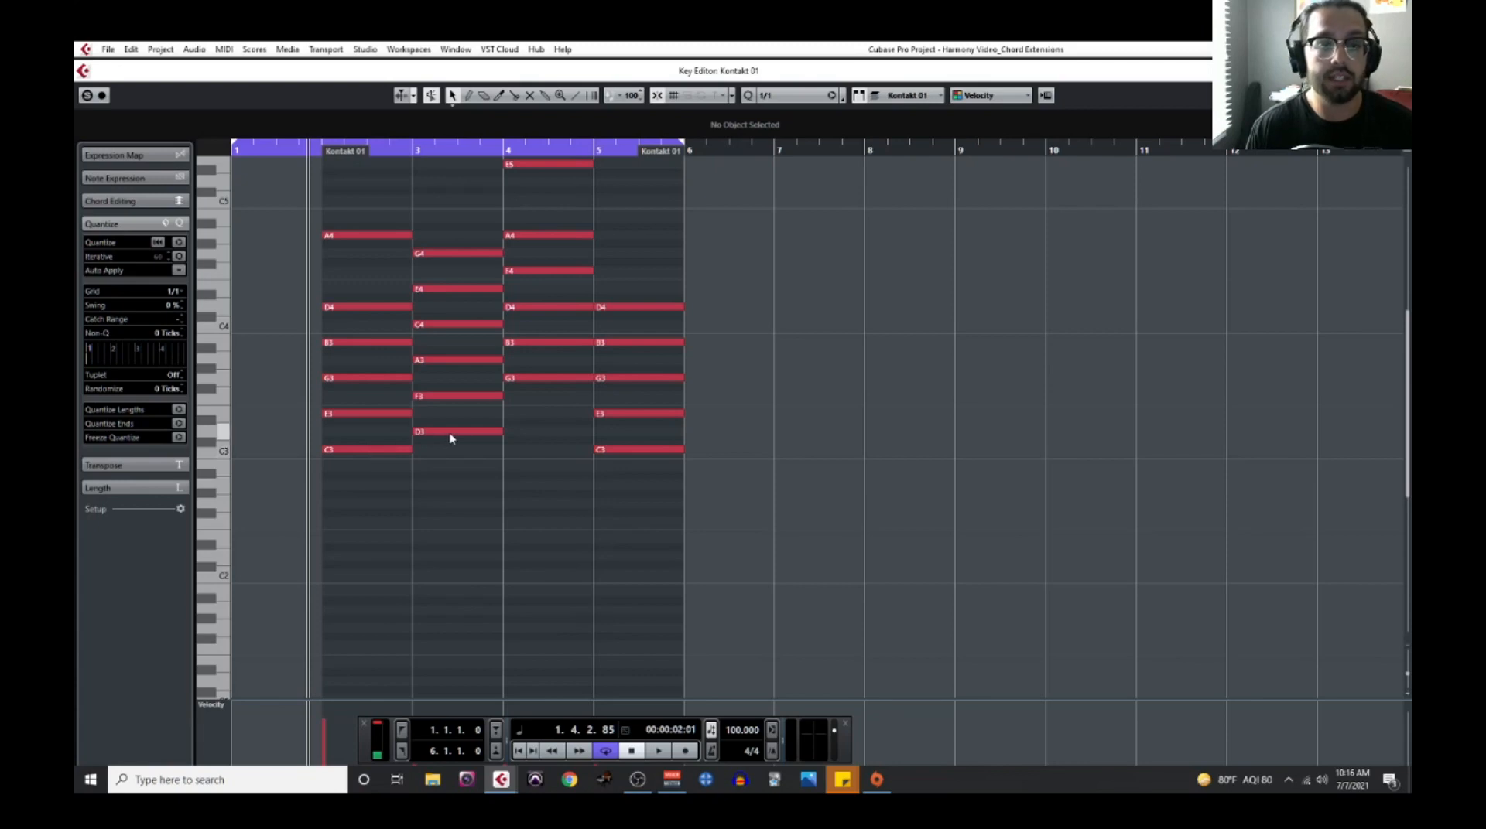
pyautogui.moveTo(611, 487)
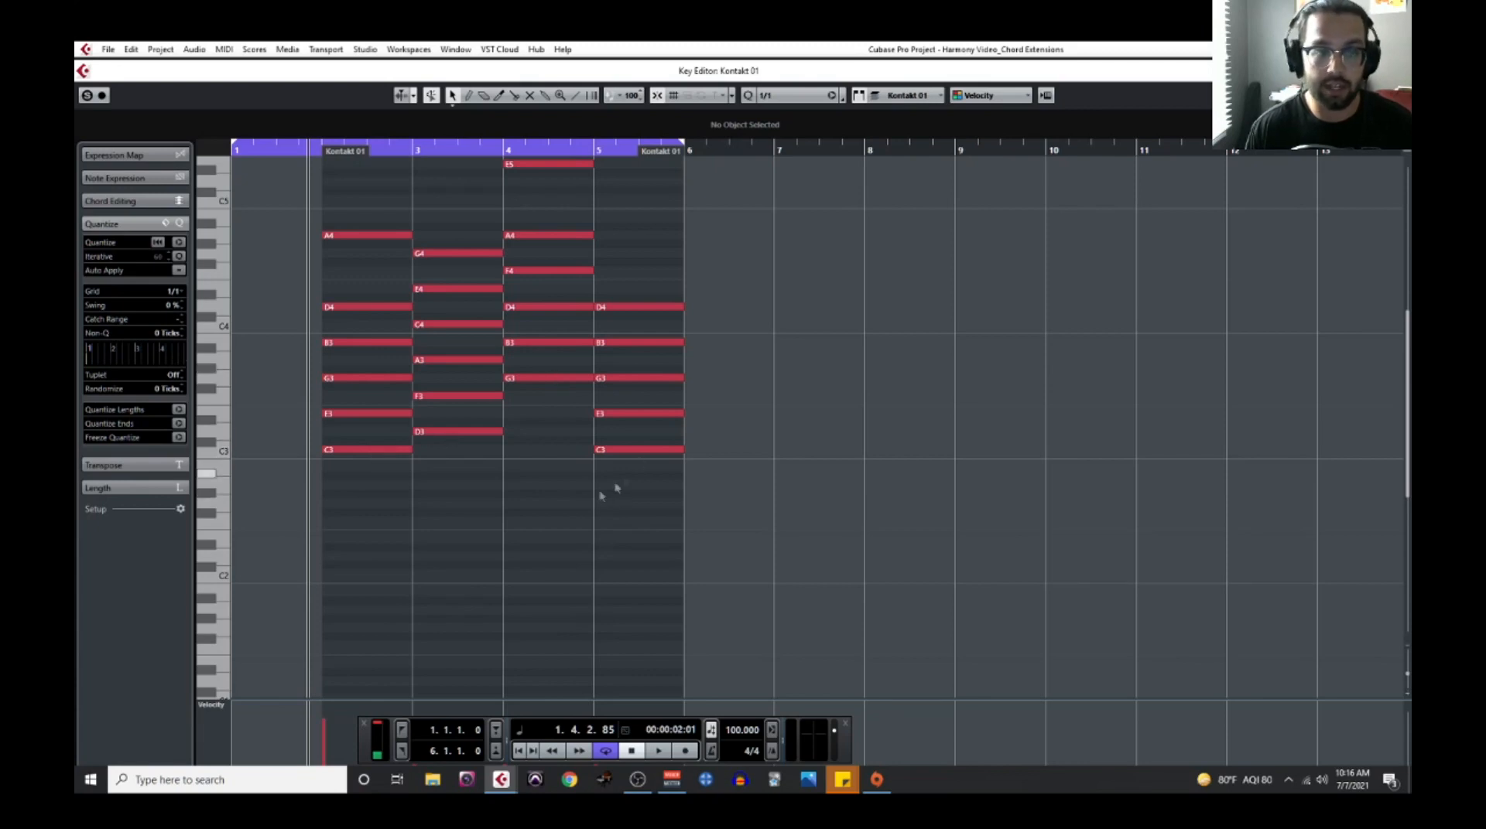
pyautogui.moveTo(373, 394)
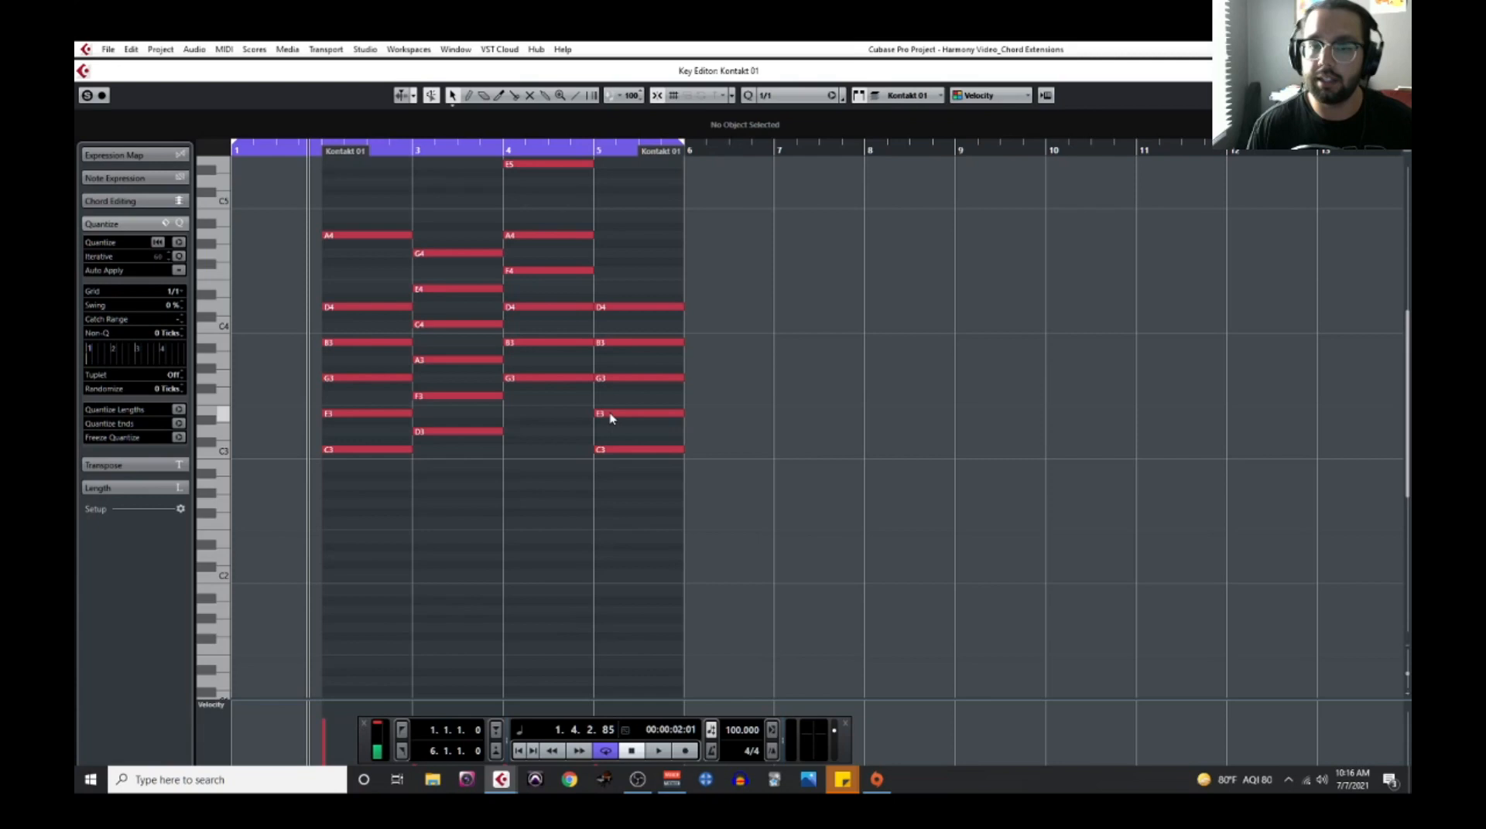
pyautogui.moveTo(597, 428)
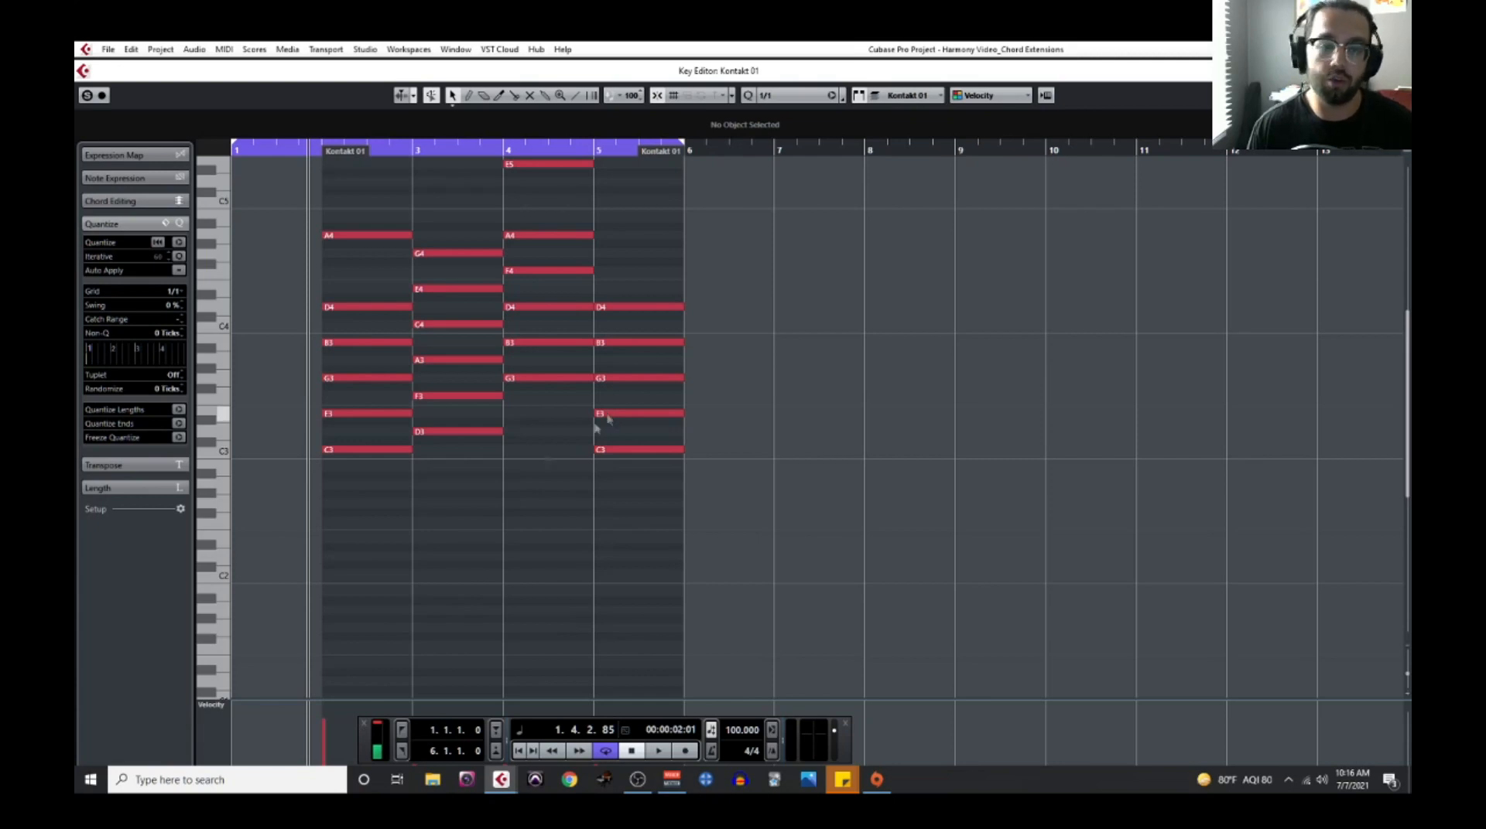
pyautogui.moveTo(520, 558)
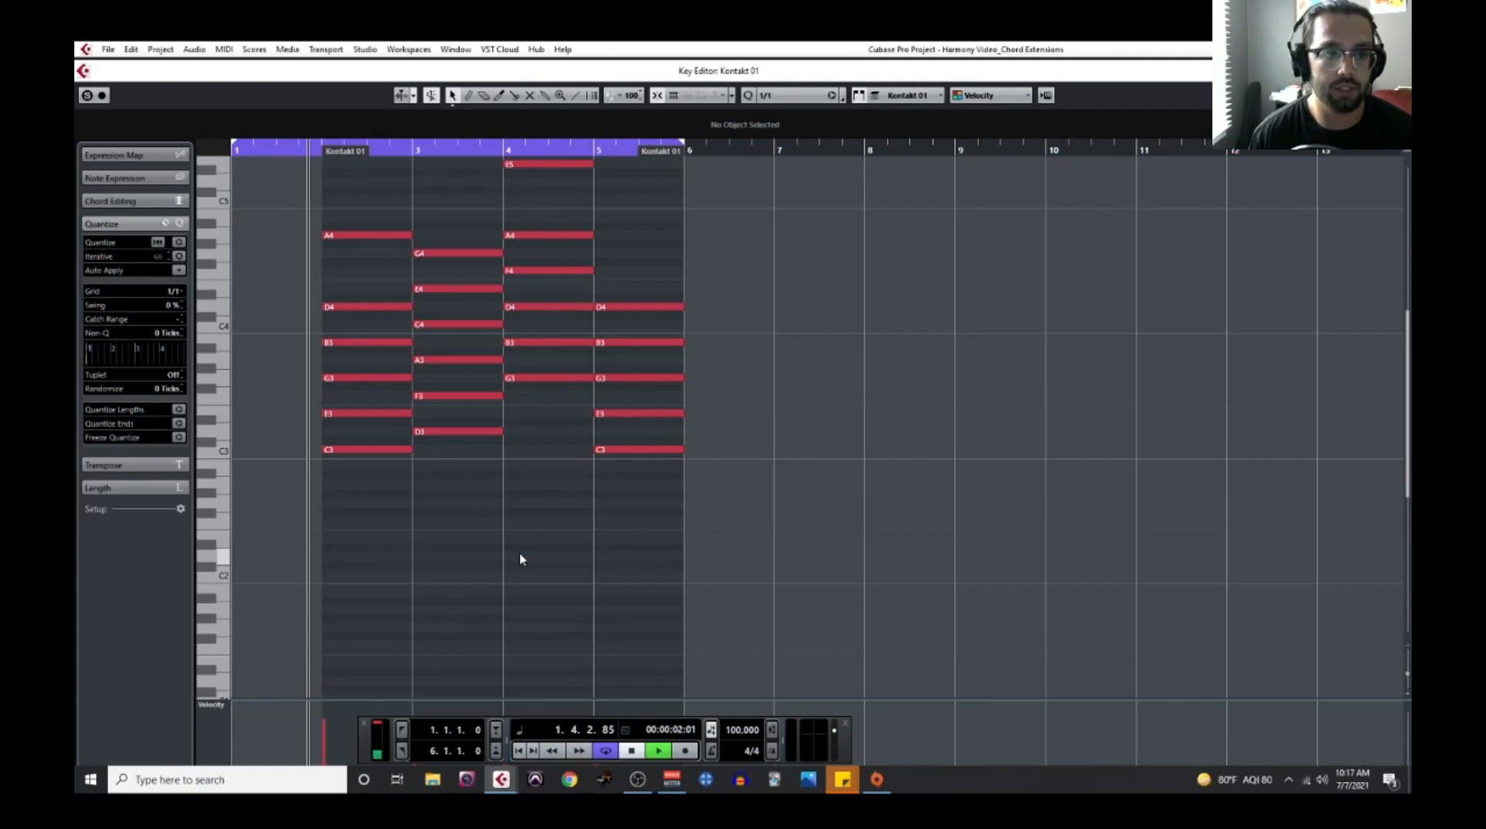
pyautogui.click(658, 750)
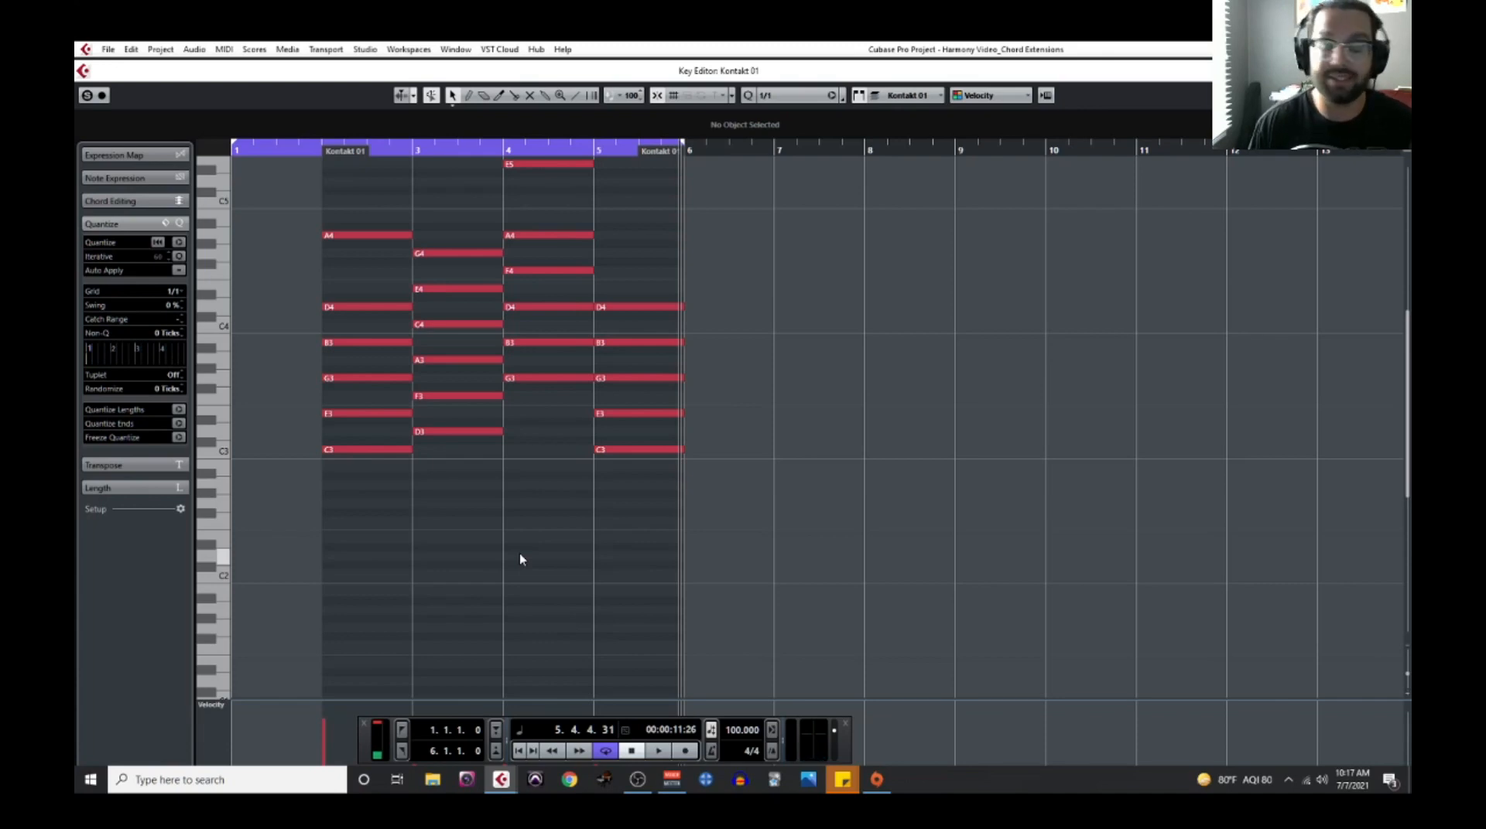
pyautogui.moveTo(517, 549)
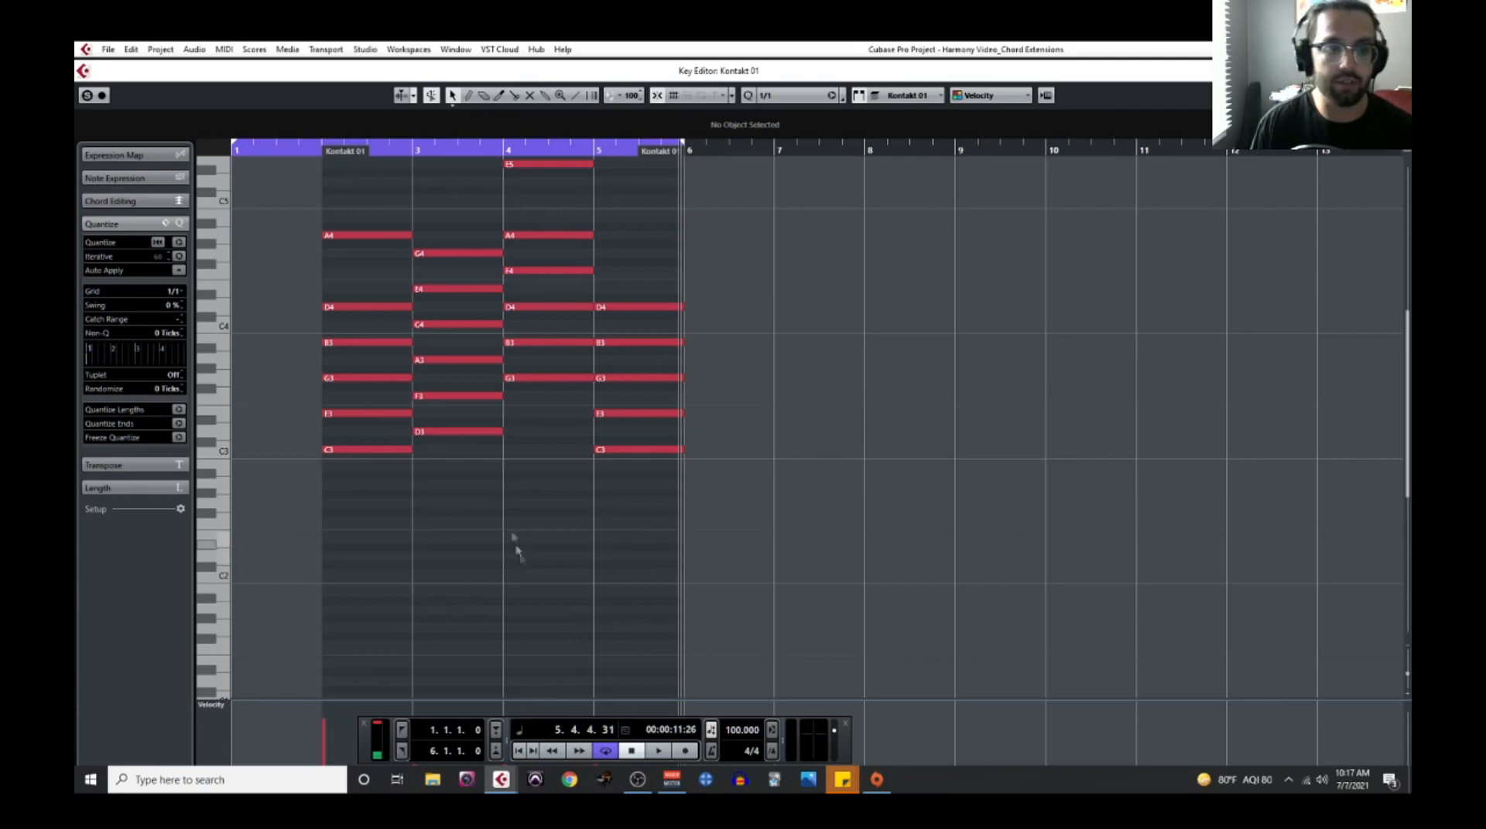
pyautogui.moveTo(470, 500)
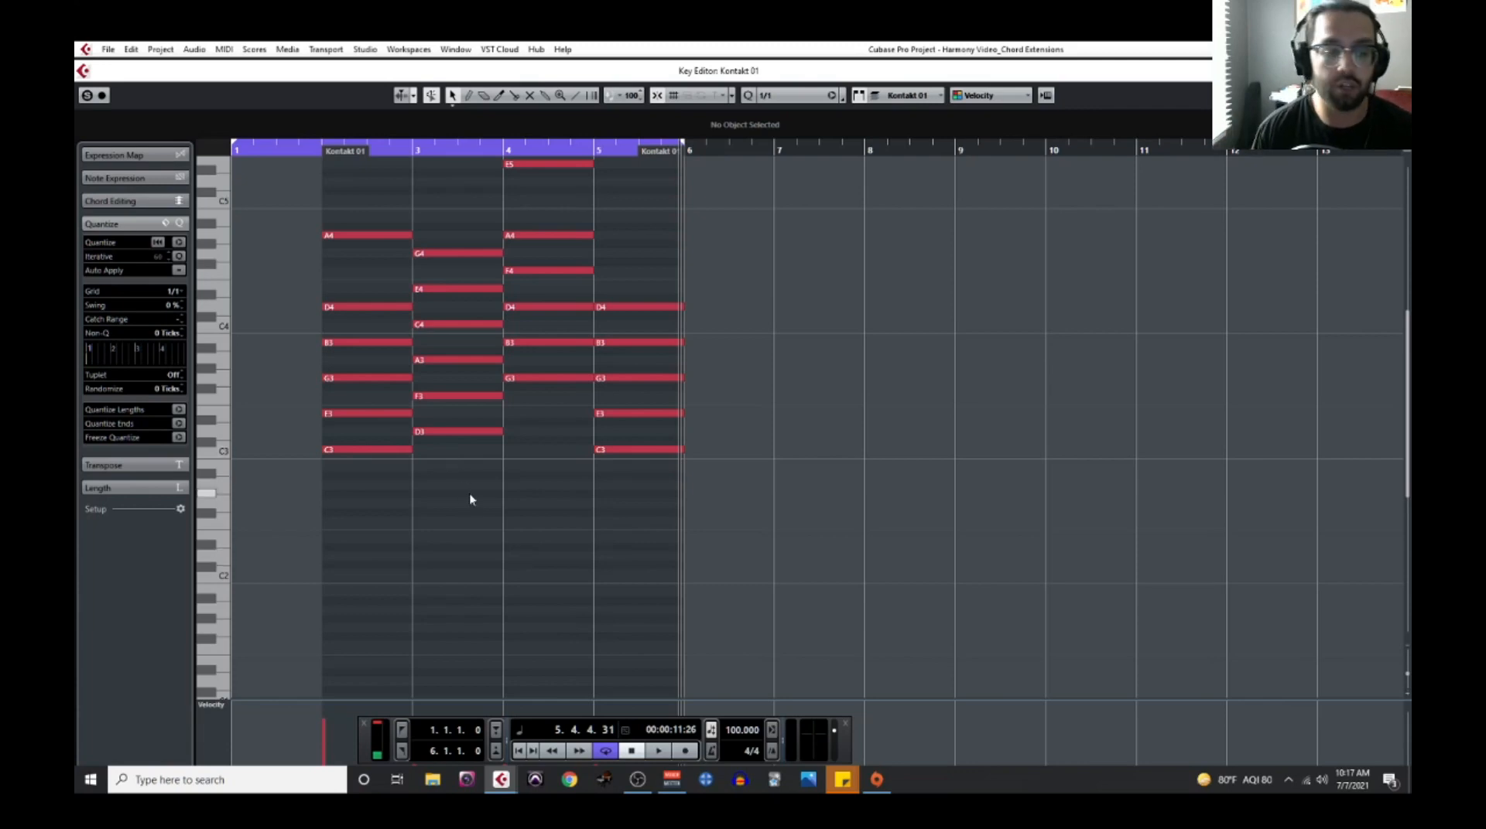
# - Reveal the bass notes C1, D1, G1, C1 beneath the chords and play the progression
pyautogui.moveTo(393, 424); pyautogui.dragTo(481, 481)
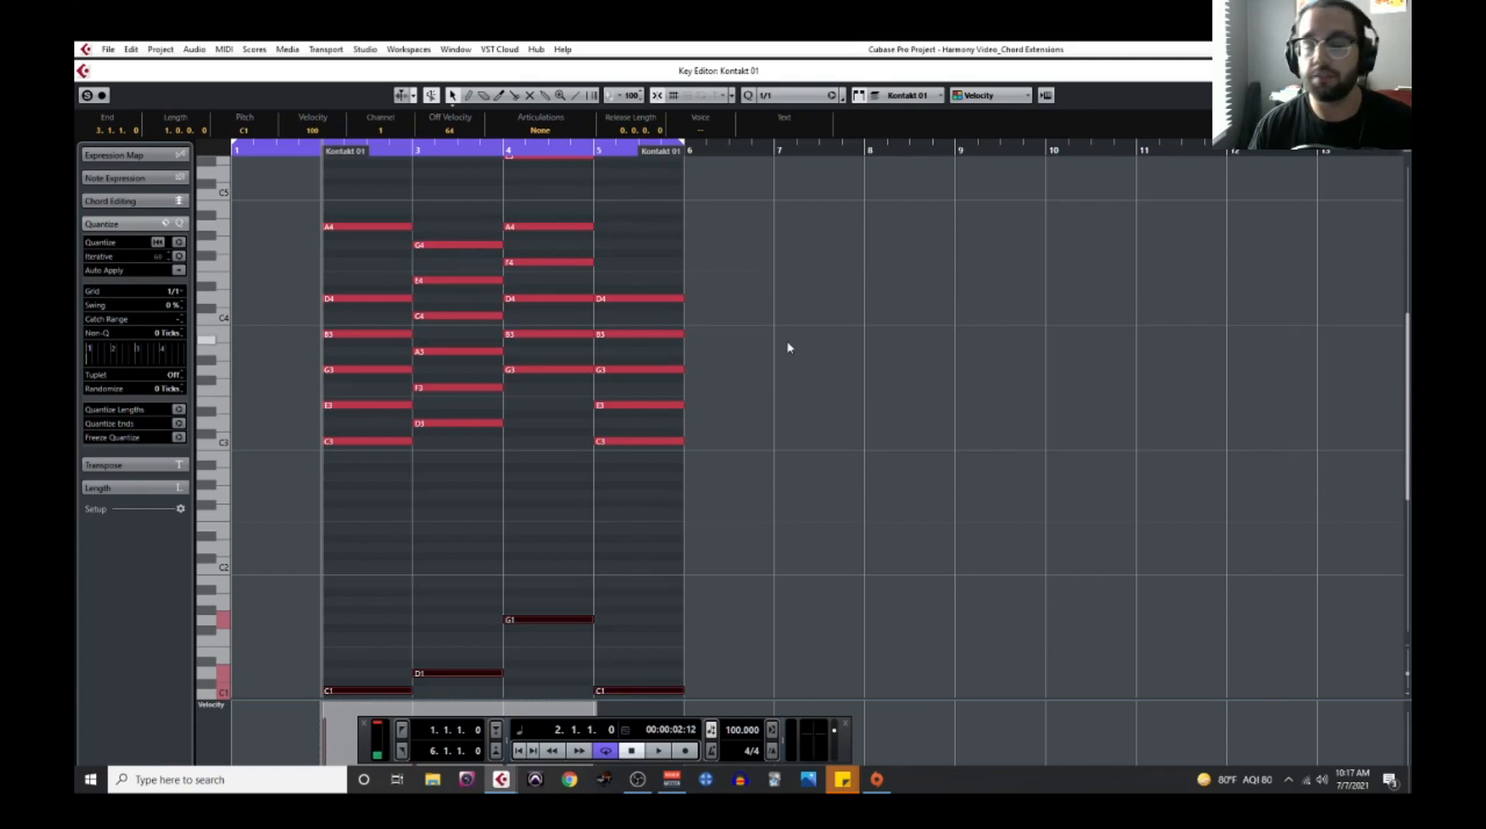
pyautogui.moveTo(522, 224)
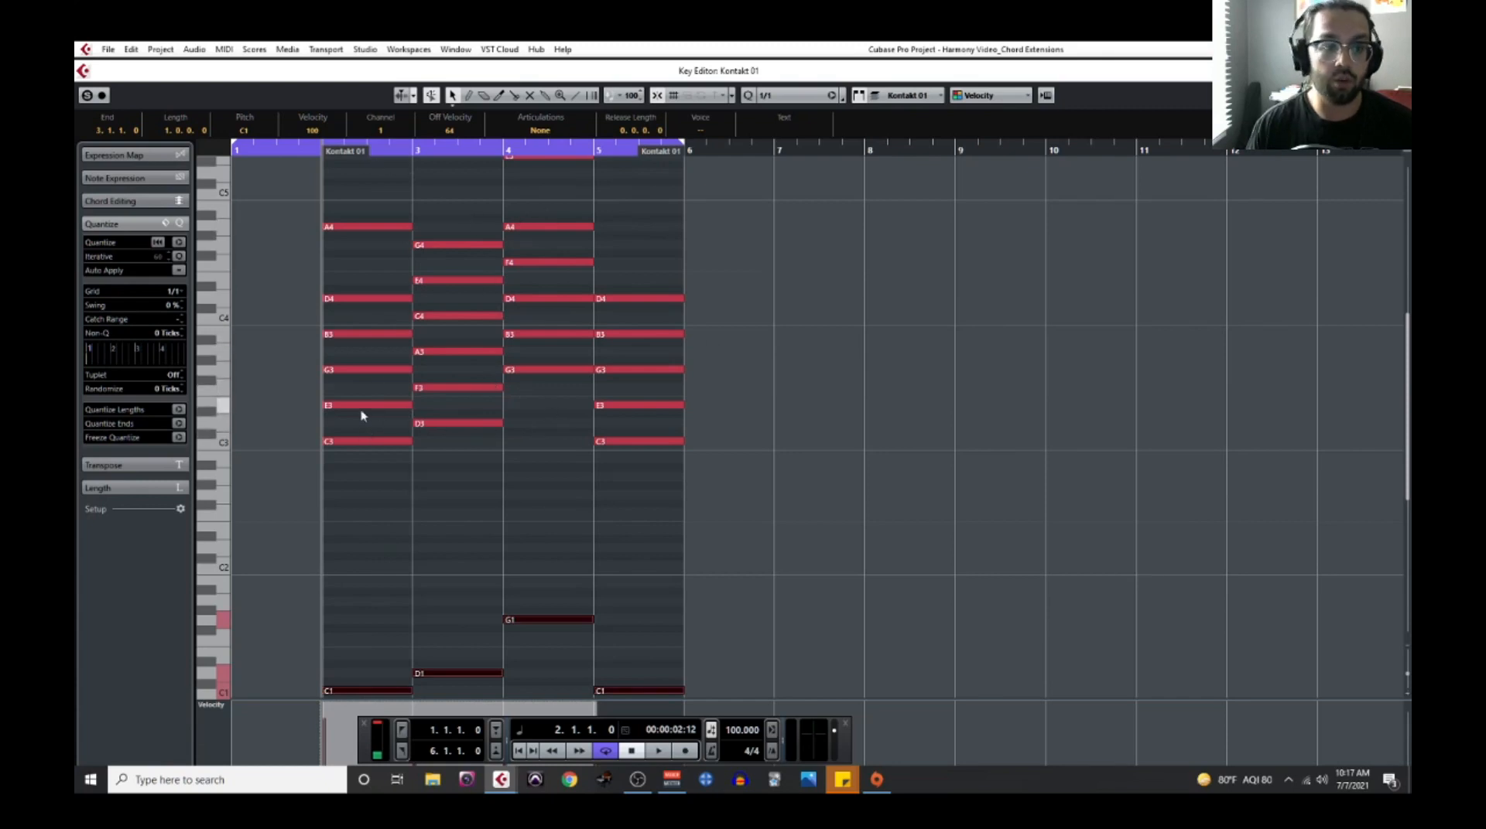
pyautogui.moveTo(674, 287)
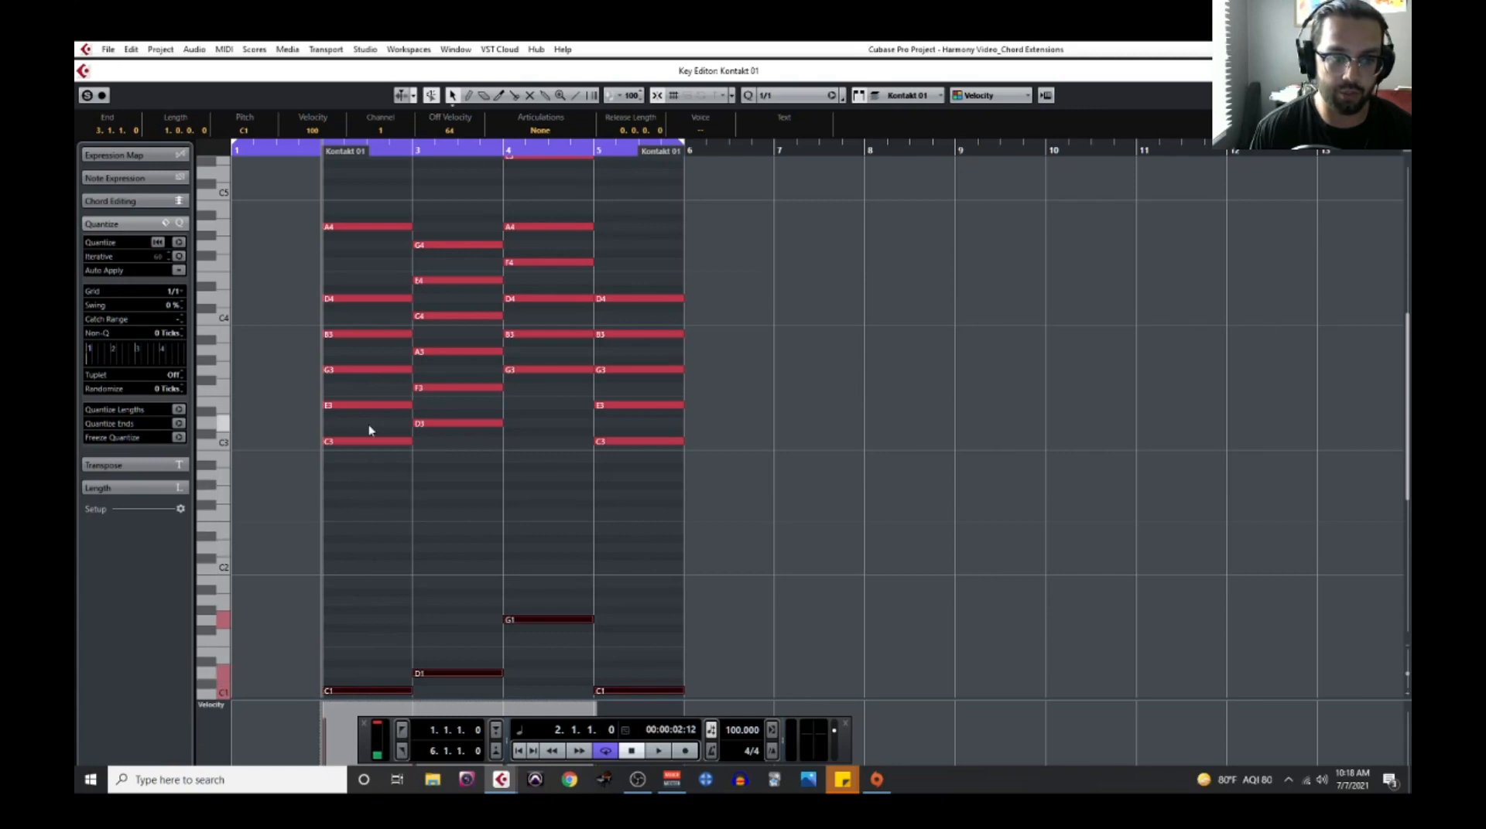
pyautogui.click(365, 441)
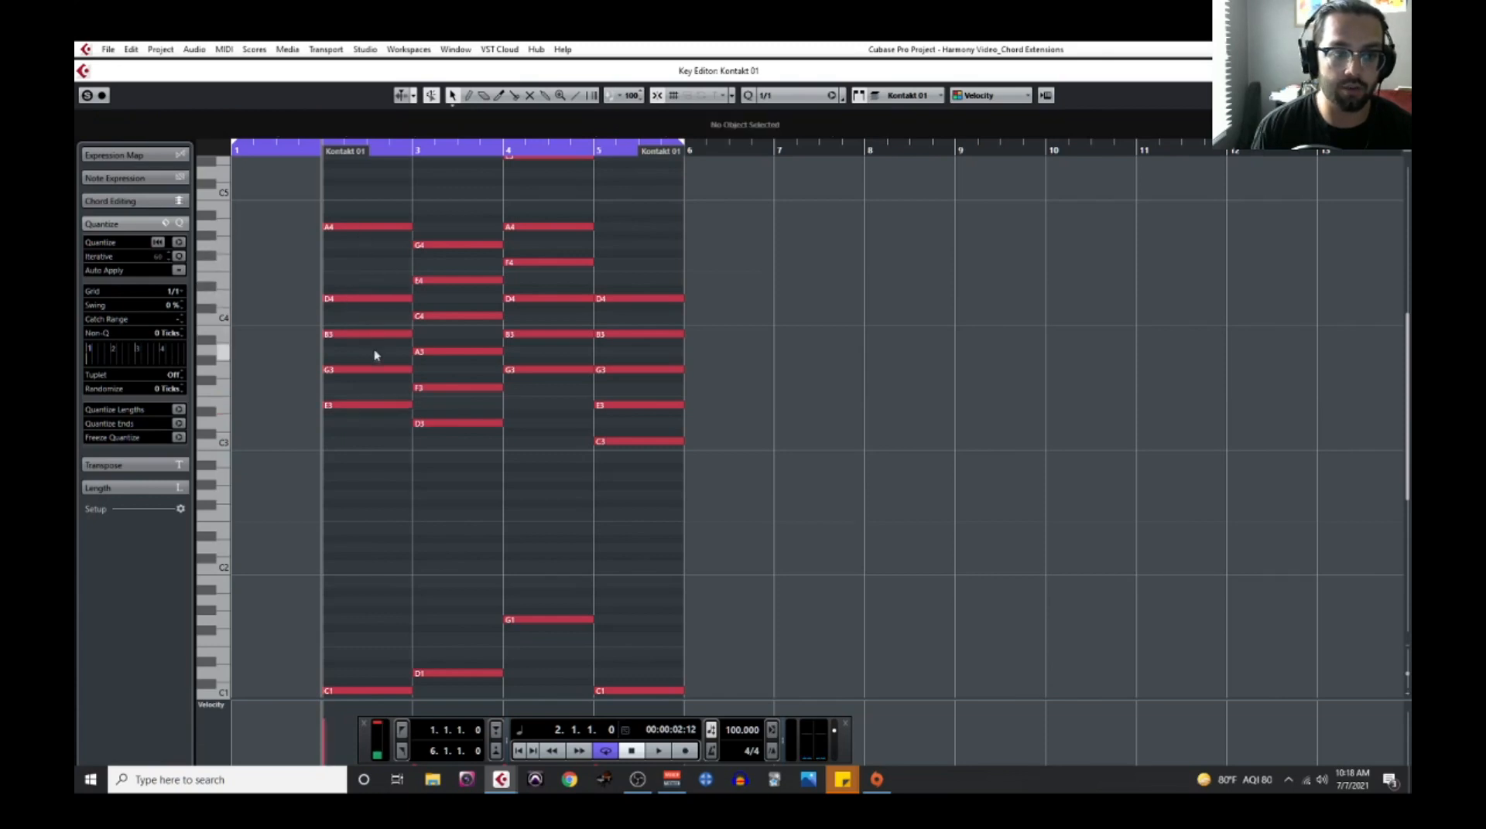
# - Select redundant tones B3 in bar 2 and G4 in bar 3 for removal
pyautogui.click(365, 334)
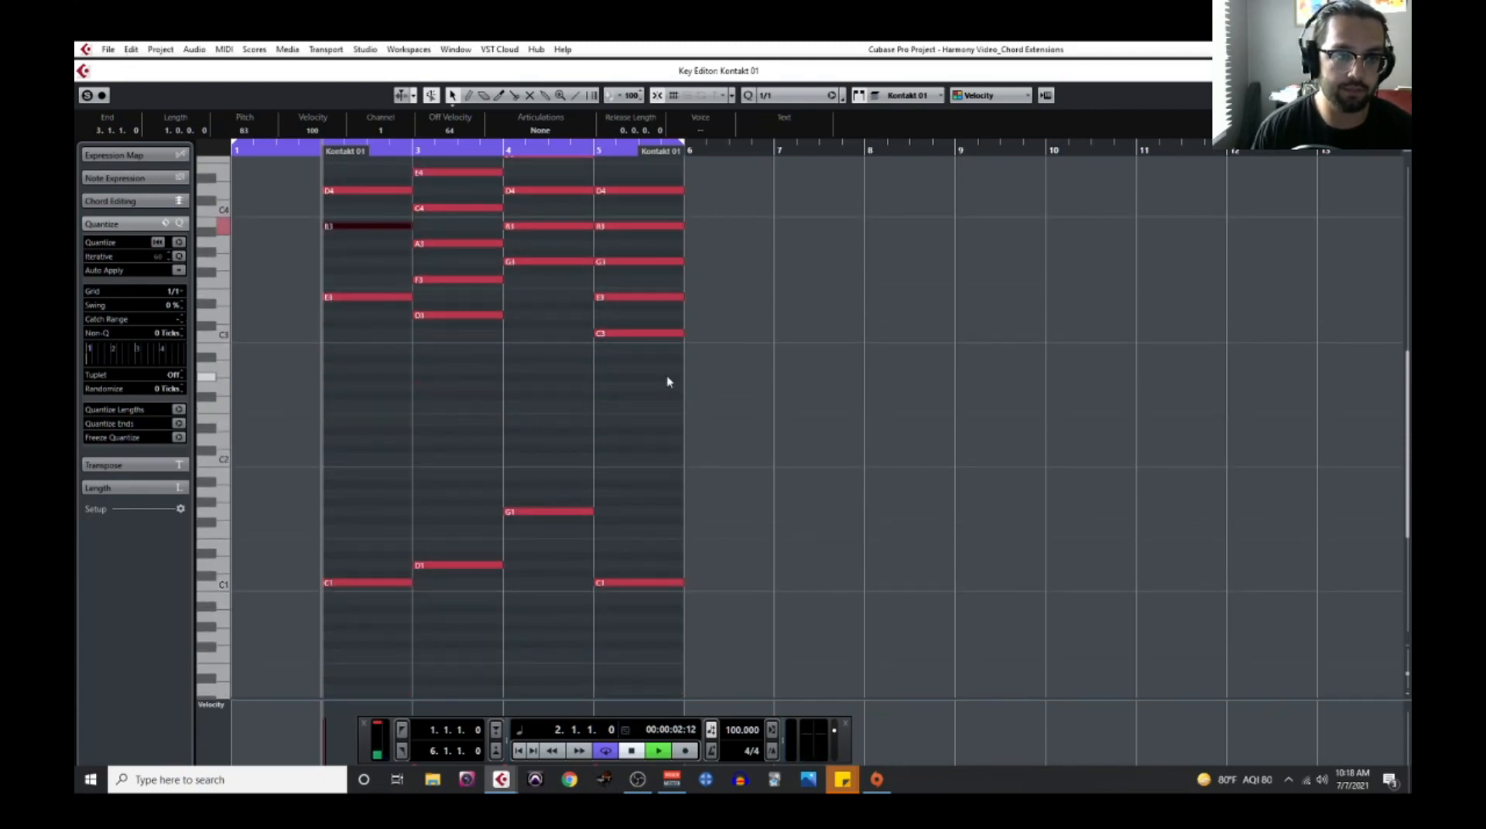
pyautogui.click(658, 750)
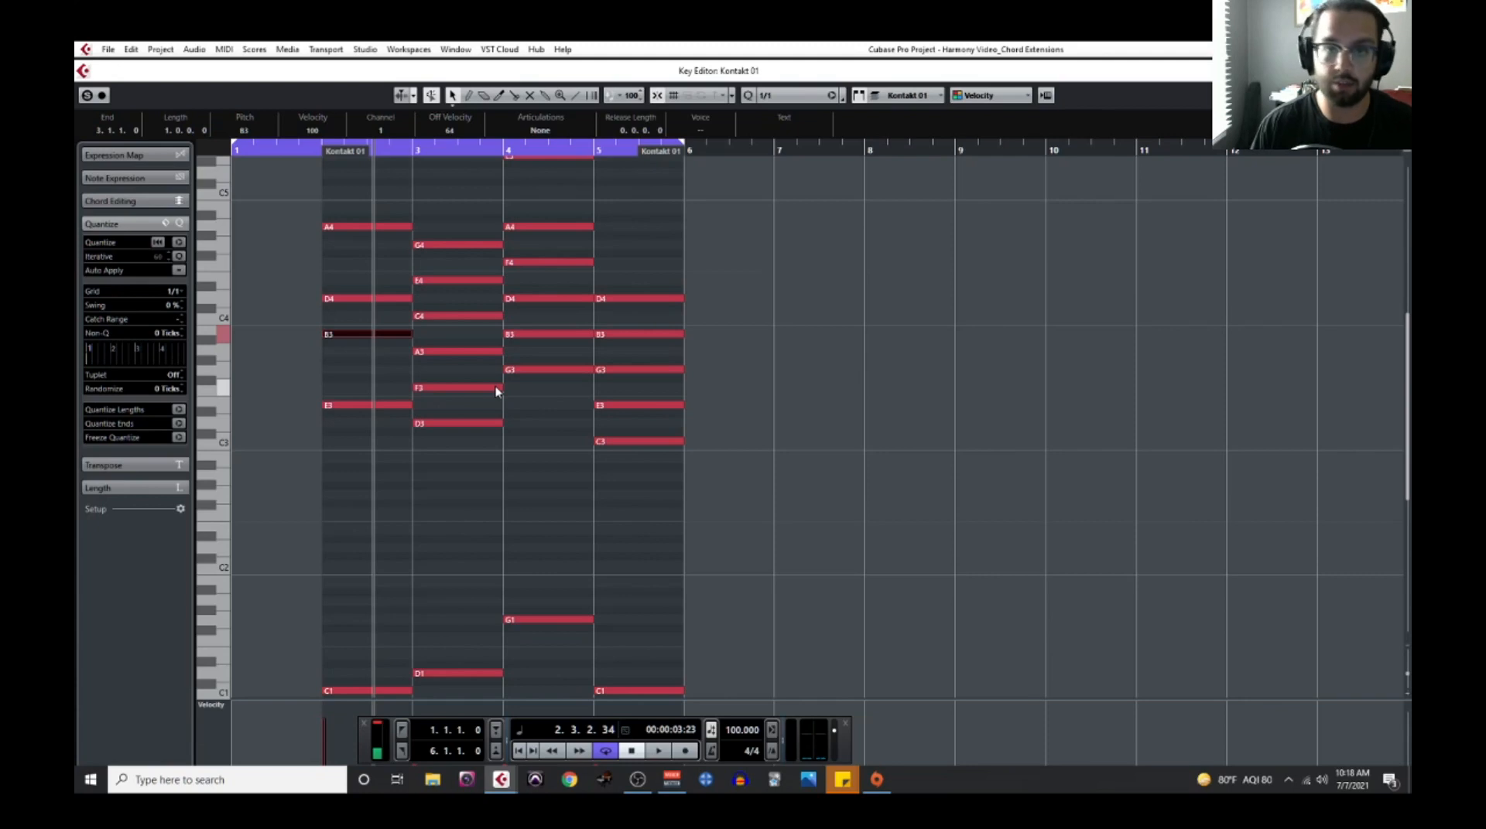
pyautogui.moveTo(388, 437)
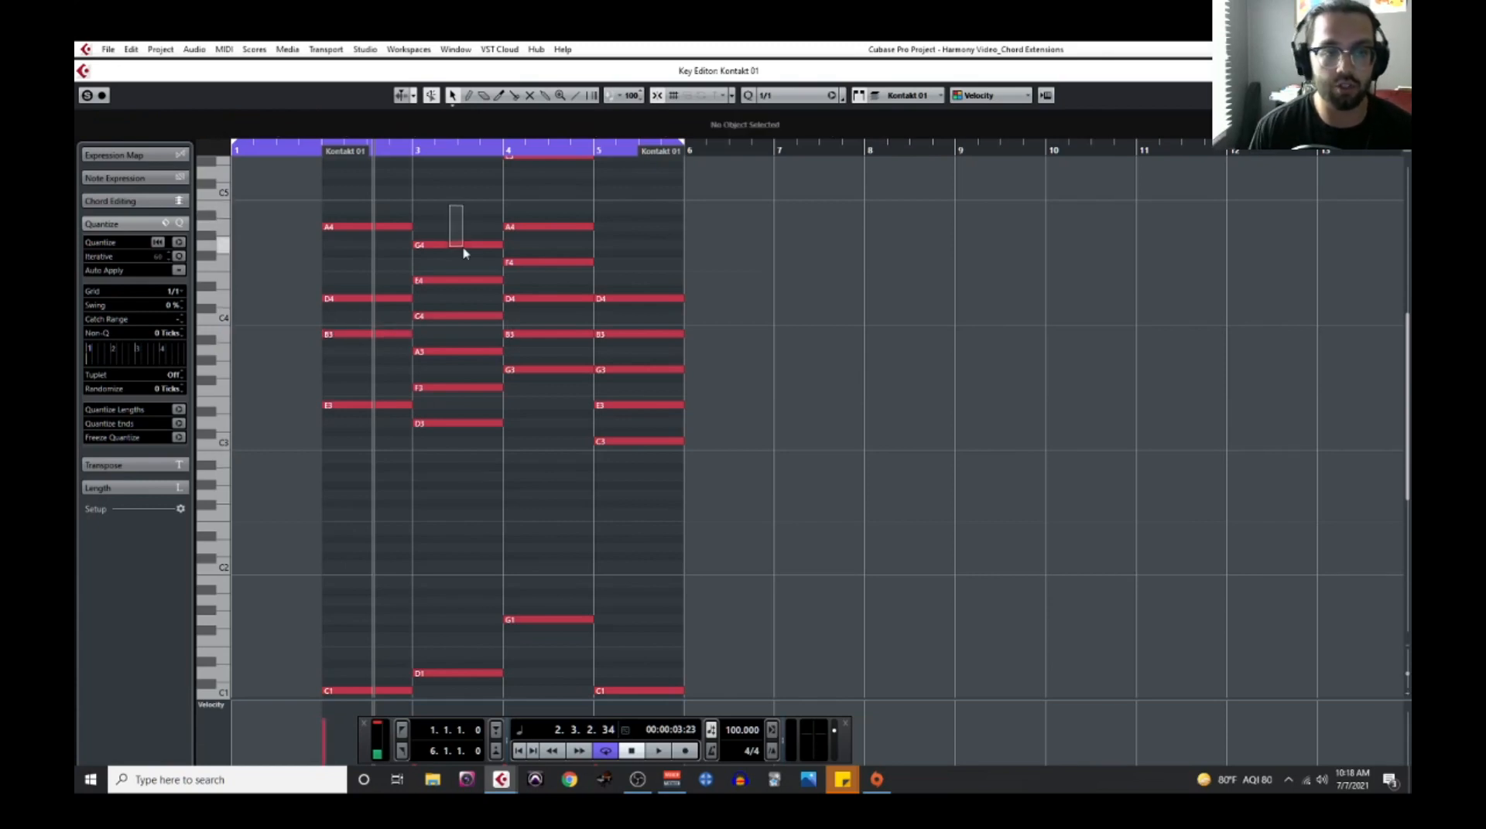
pyautogui.click(459, 245)
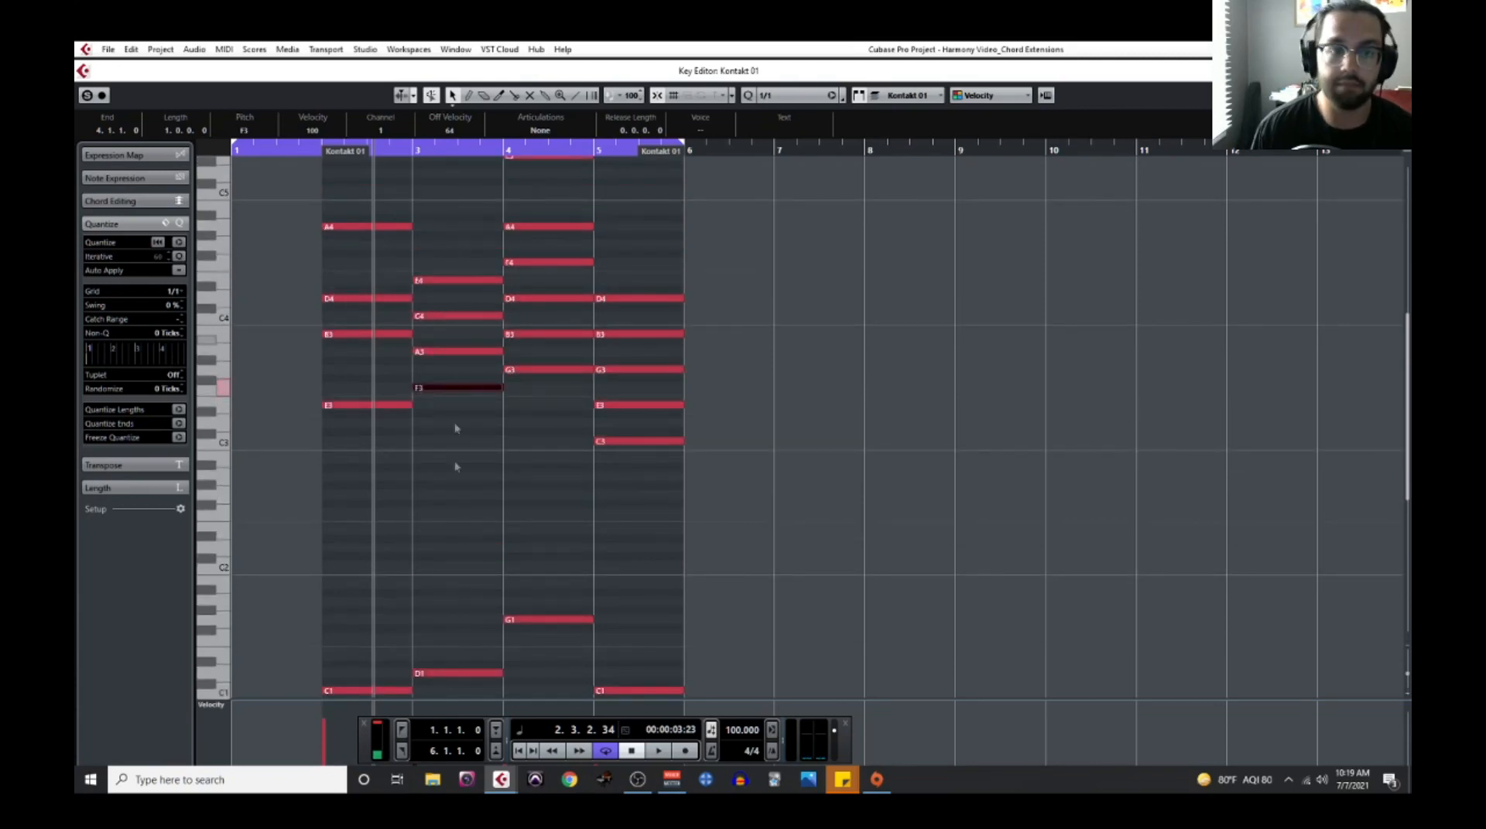
pyautogui.moveTo(409, 186)
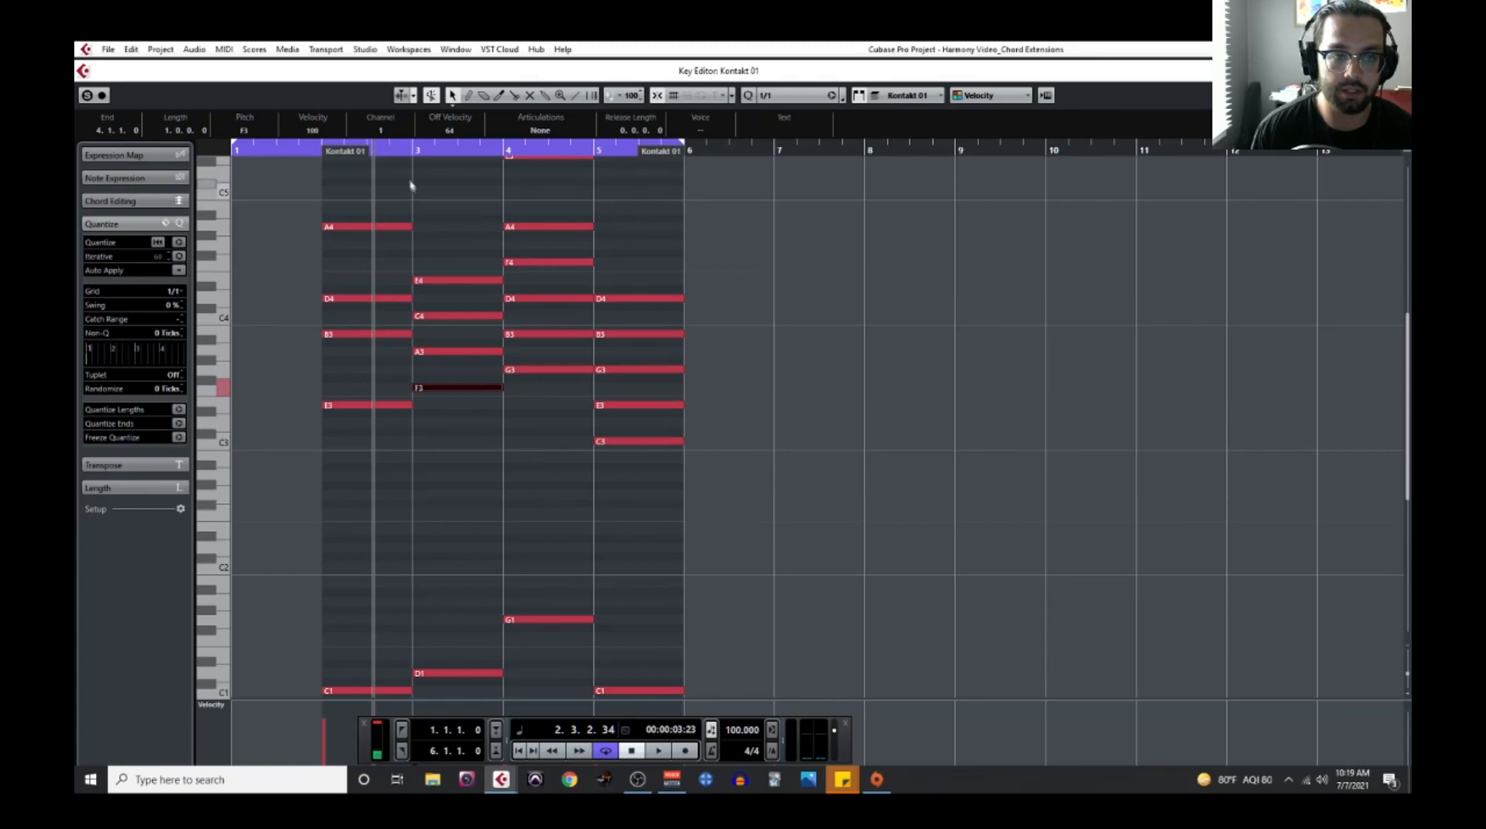
# - Thin the bar 3 chord further, removing D3, D4 and G3 over the bass
pyautogui.click(658, 750)
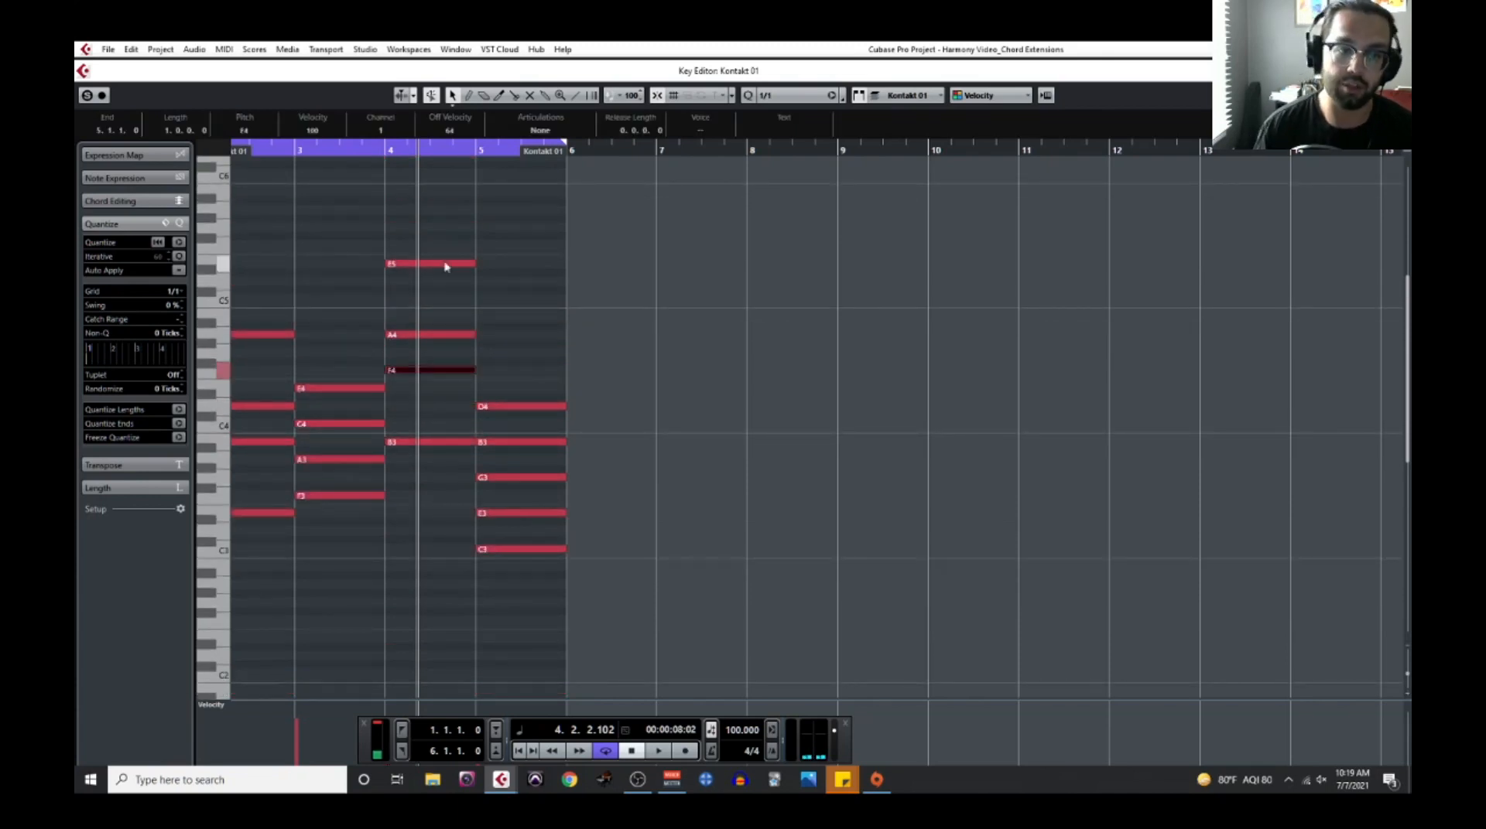
pyautogui.scroll(-3)
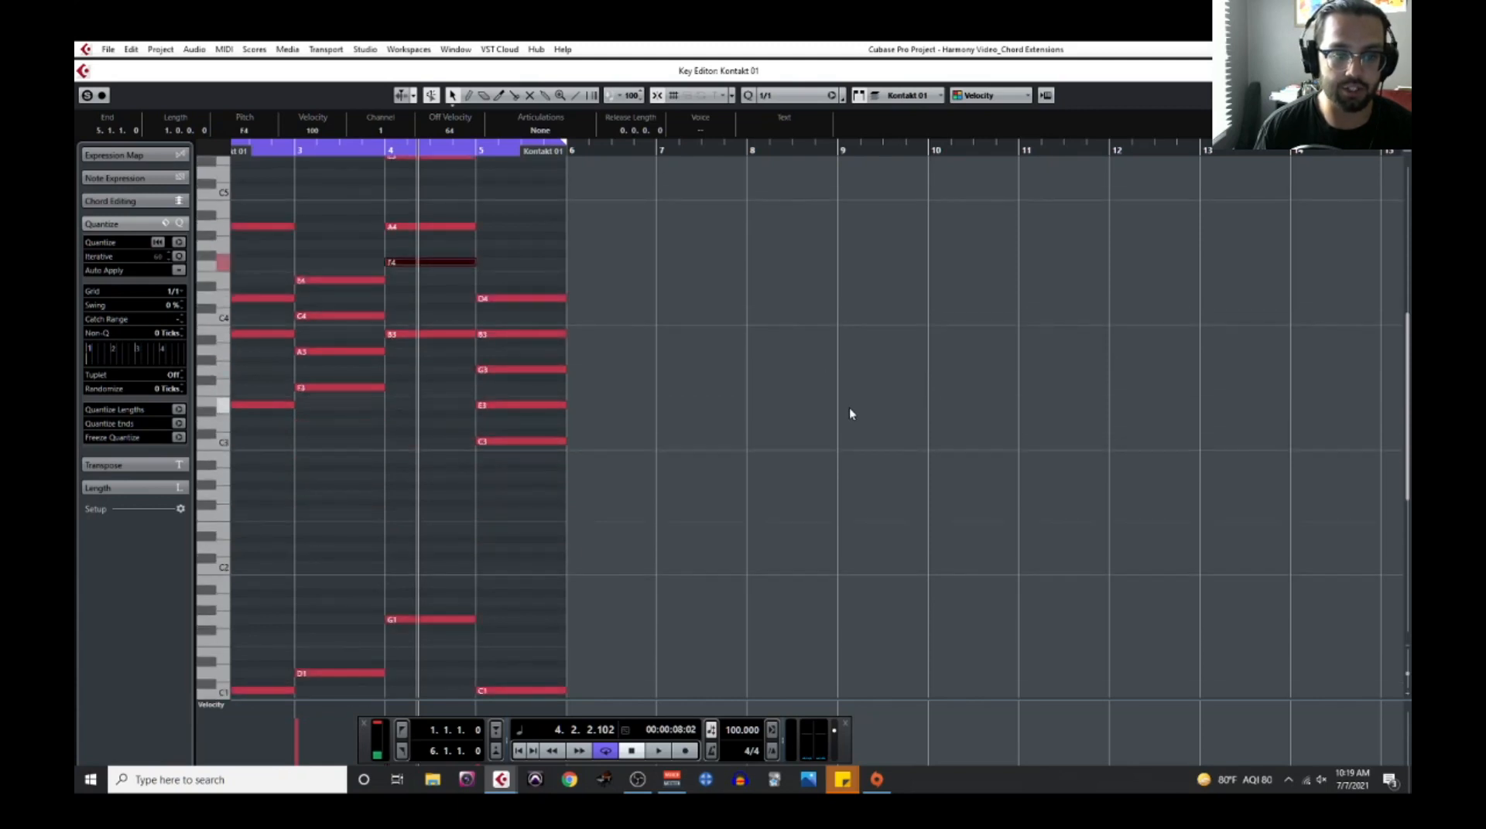
pyautogui.click(658, 750)
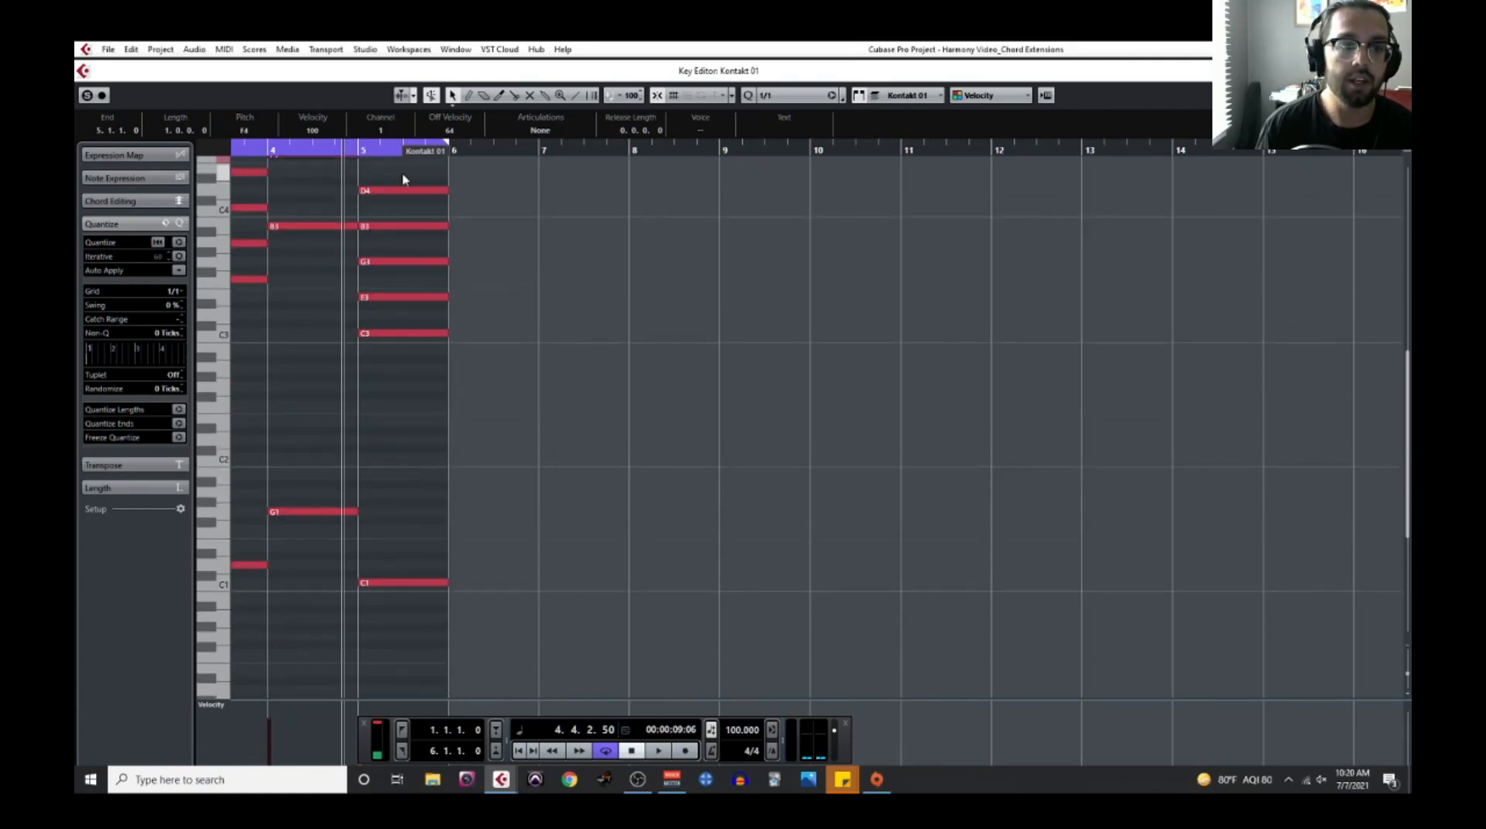
pyautogui.moveTo(474, 393)
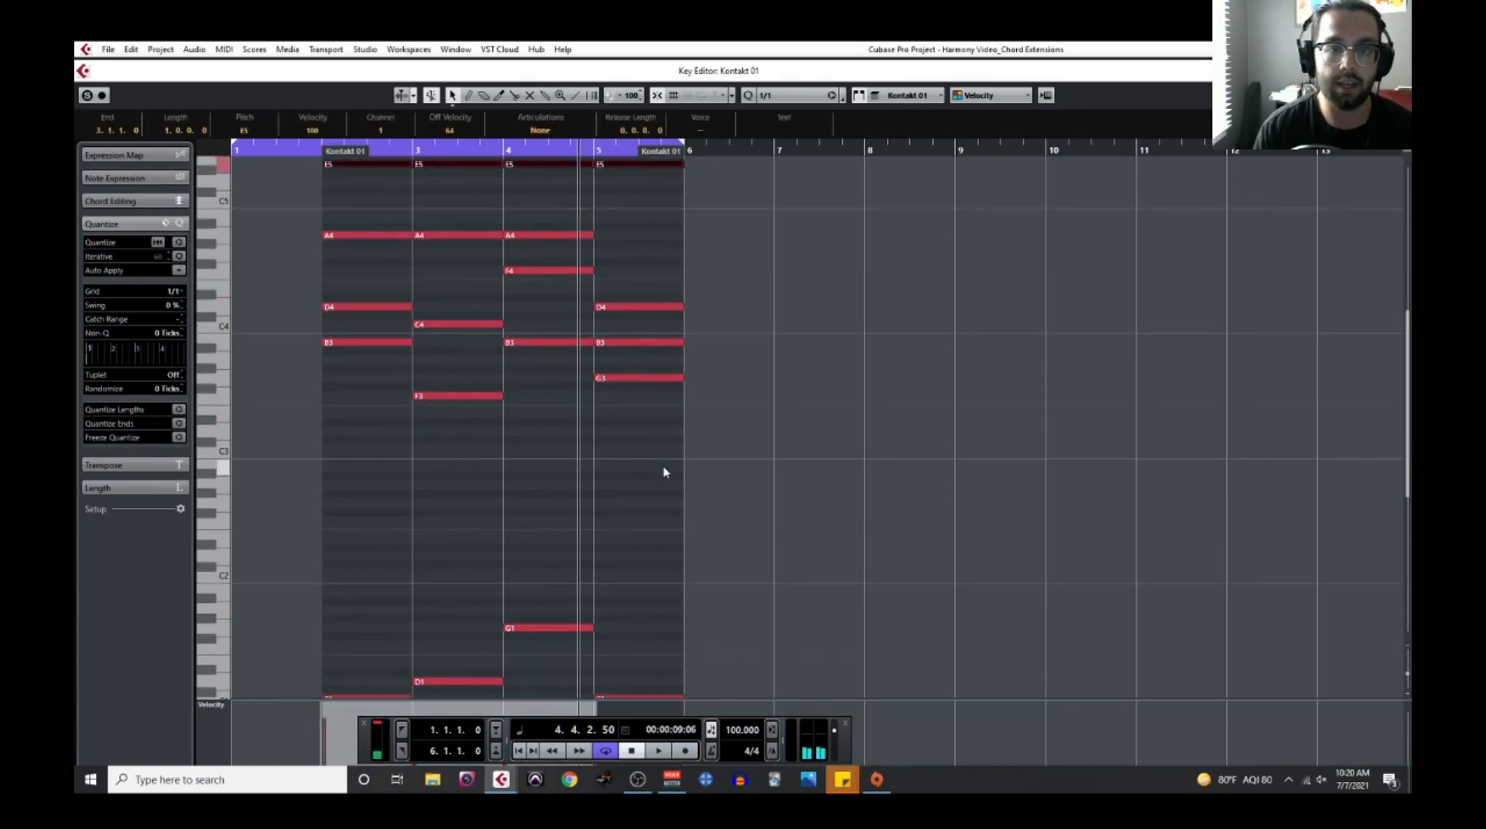
pyautogui.moveTo(616, 448)
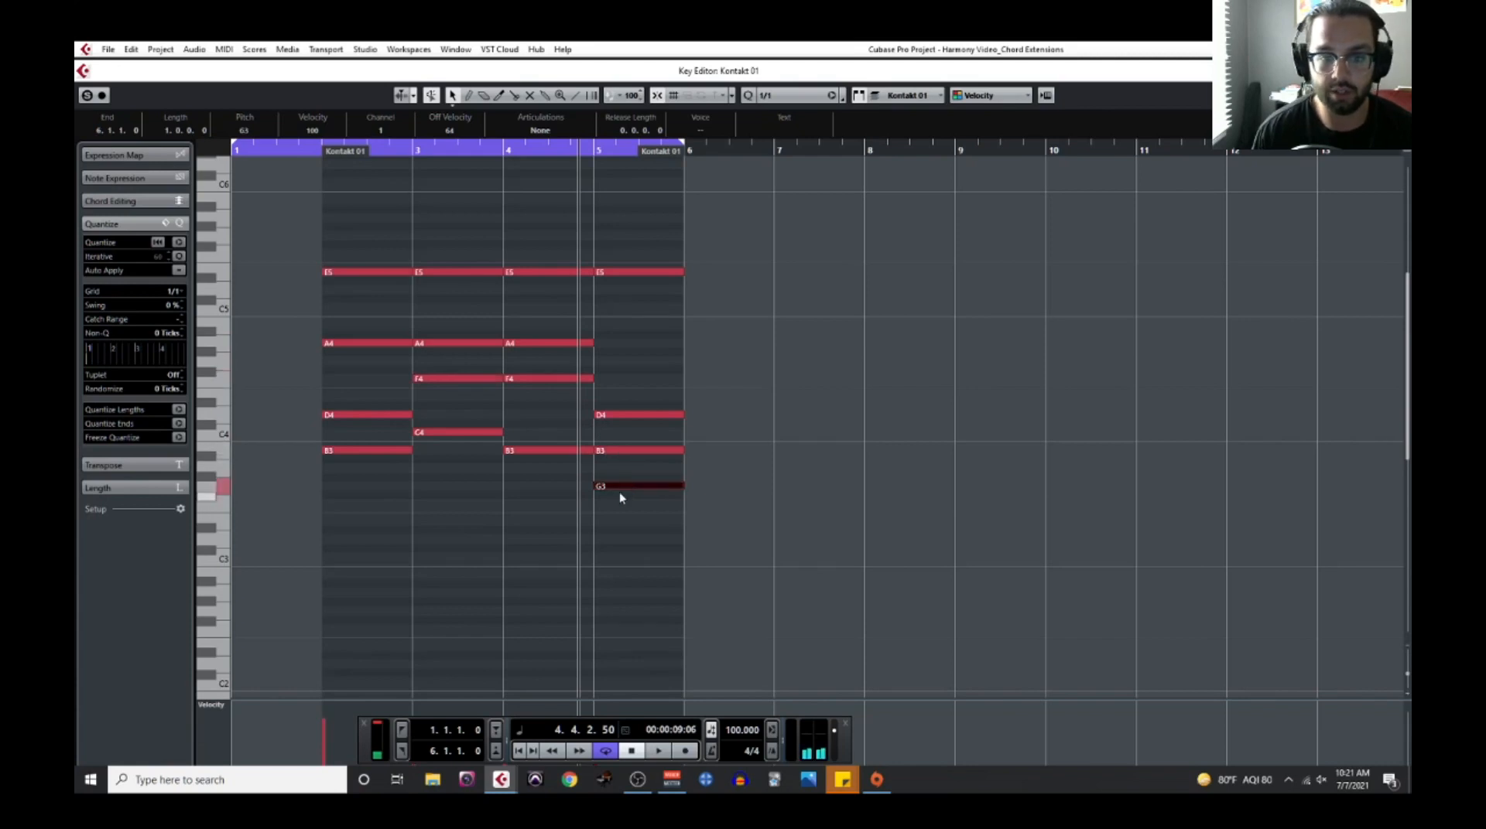
pyautogui.moveTo(639, 485); pyautogui.dragTo(639, 361)
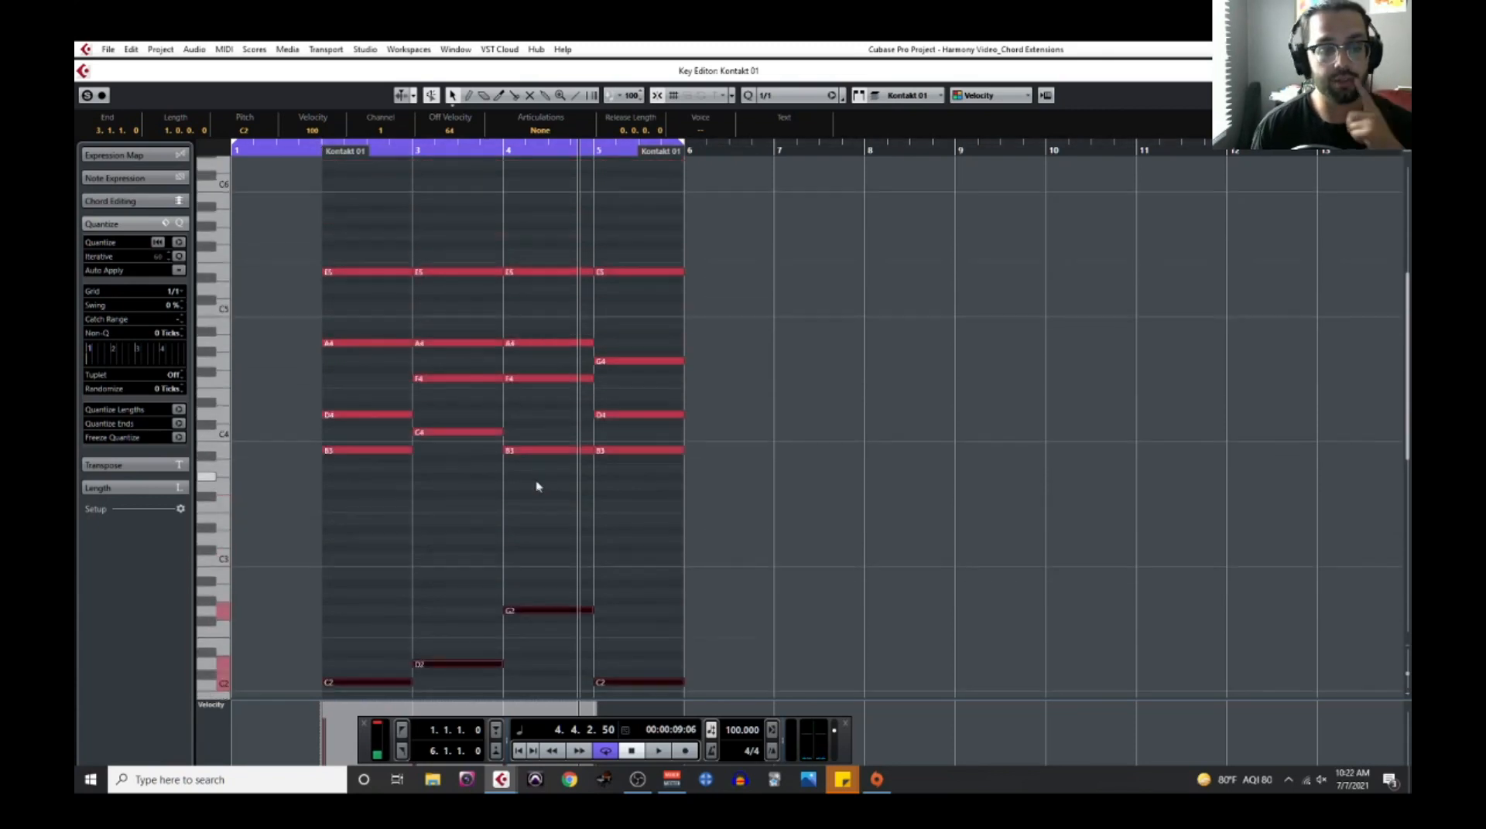
pyautogui.moveTo(487, 569)
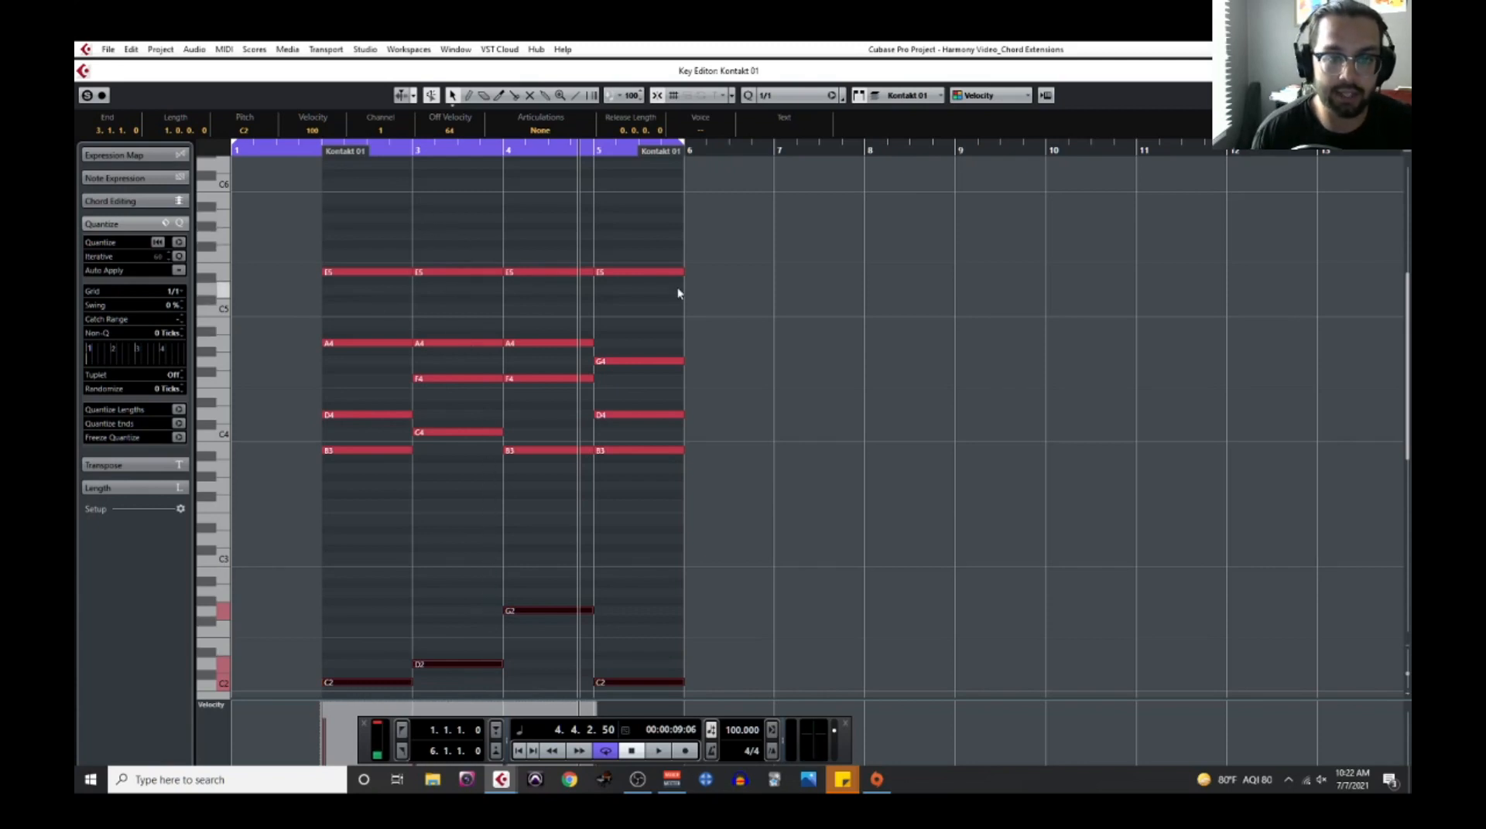
pyautogui.scroll(-3)
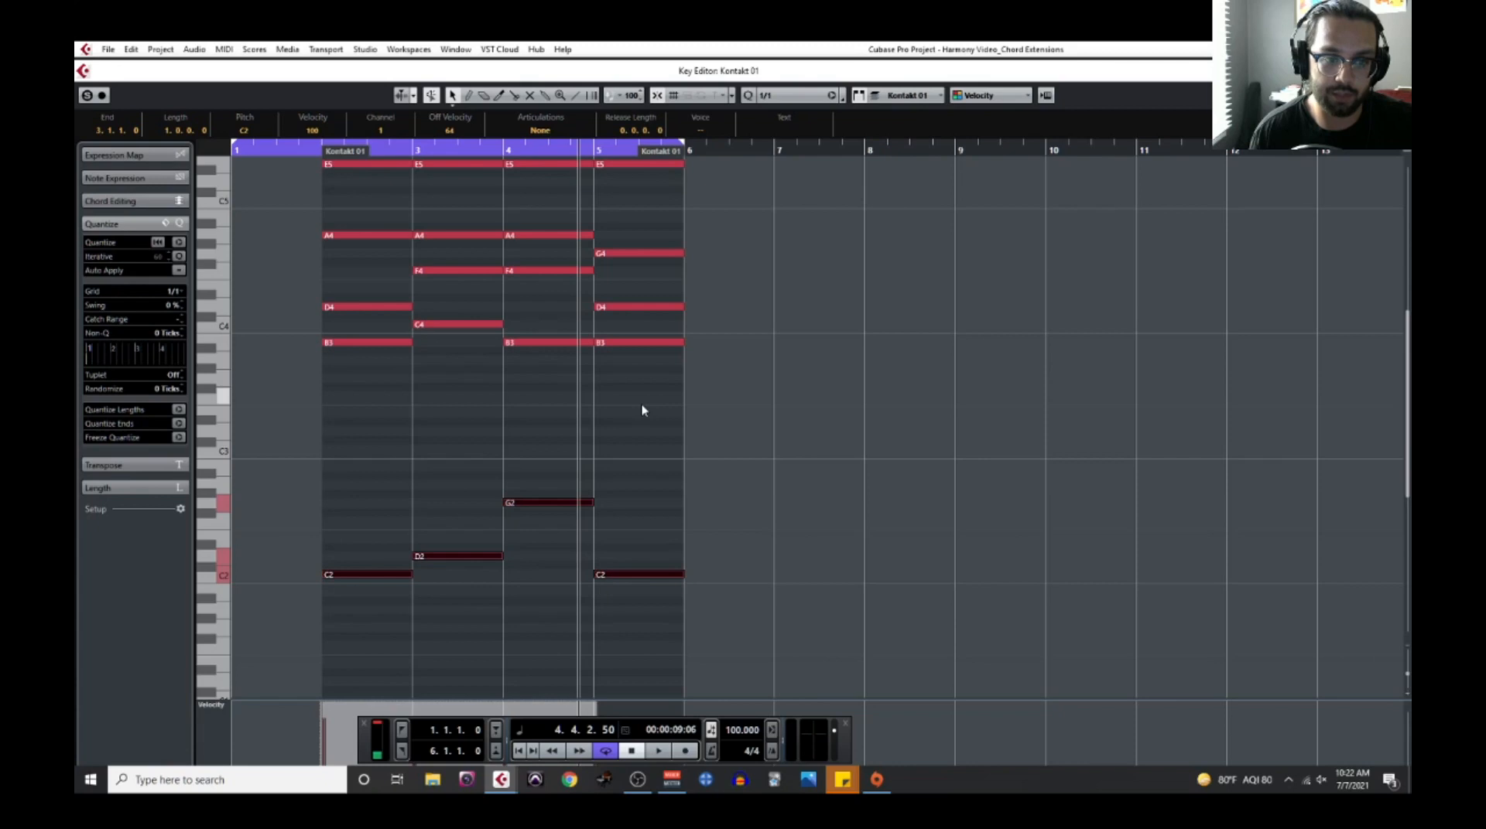
pyautogui.moveTo(450, 529)
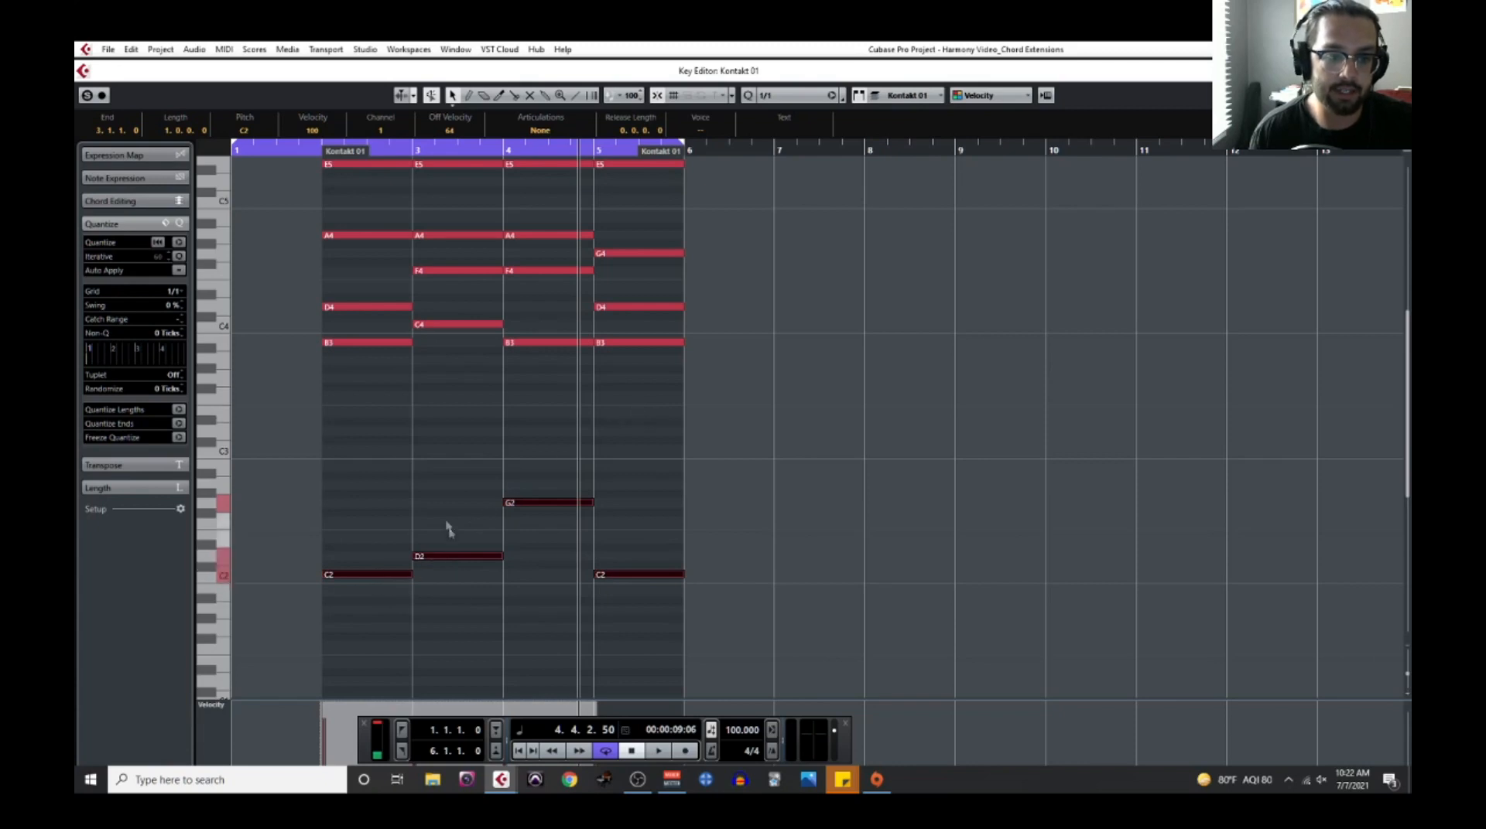
pyautogui.moveTo(415, 311)
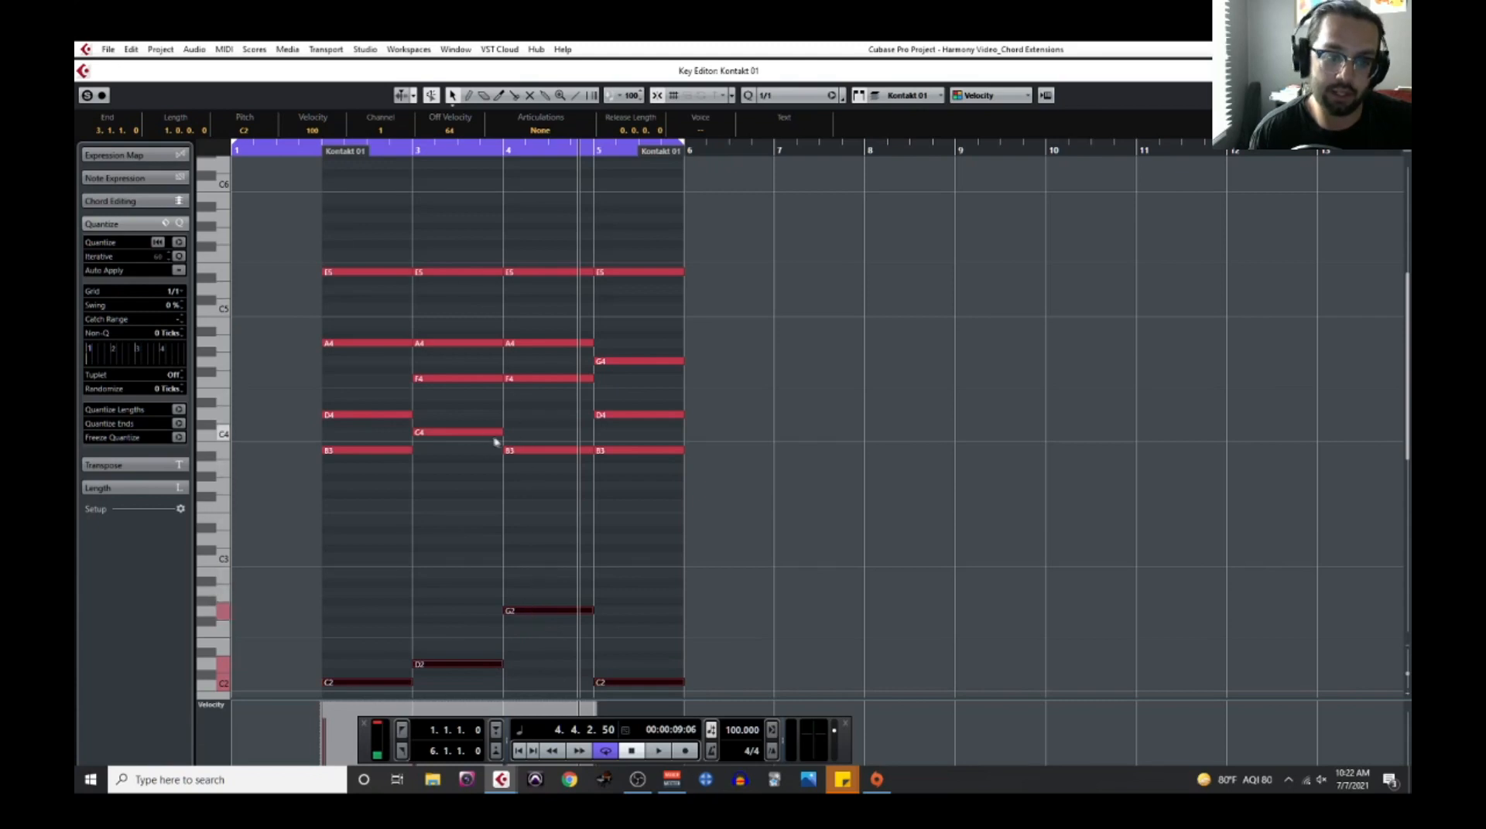
pyautogui.moveTo(607, 445)
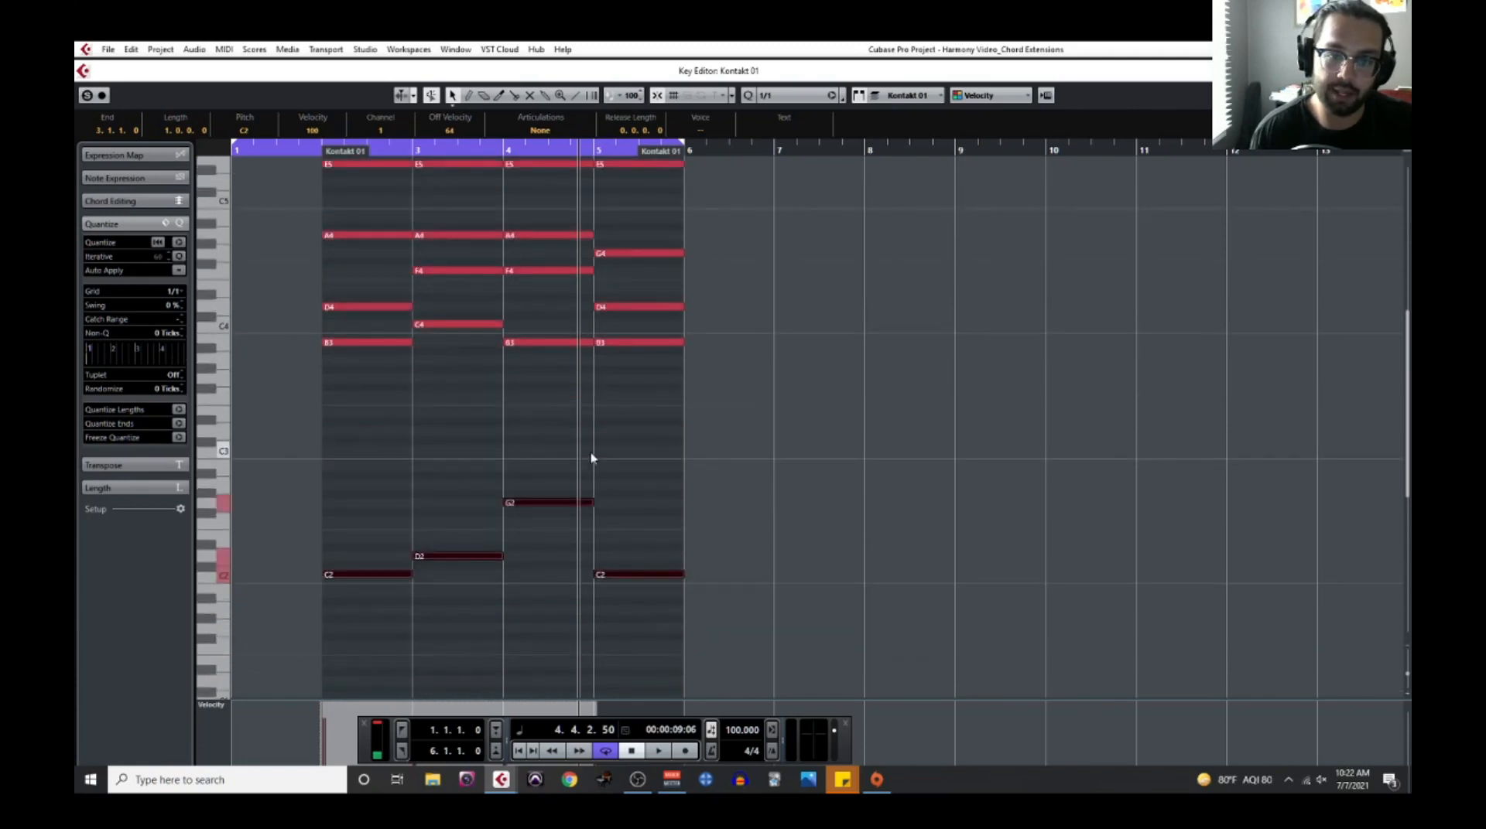
pyautogui.scroll(-3)
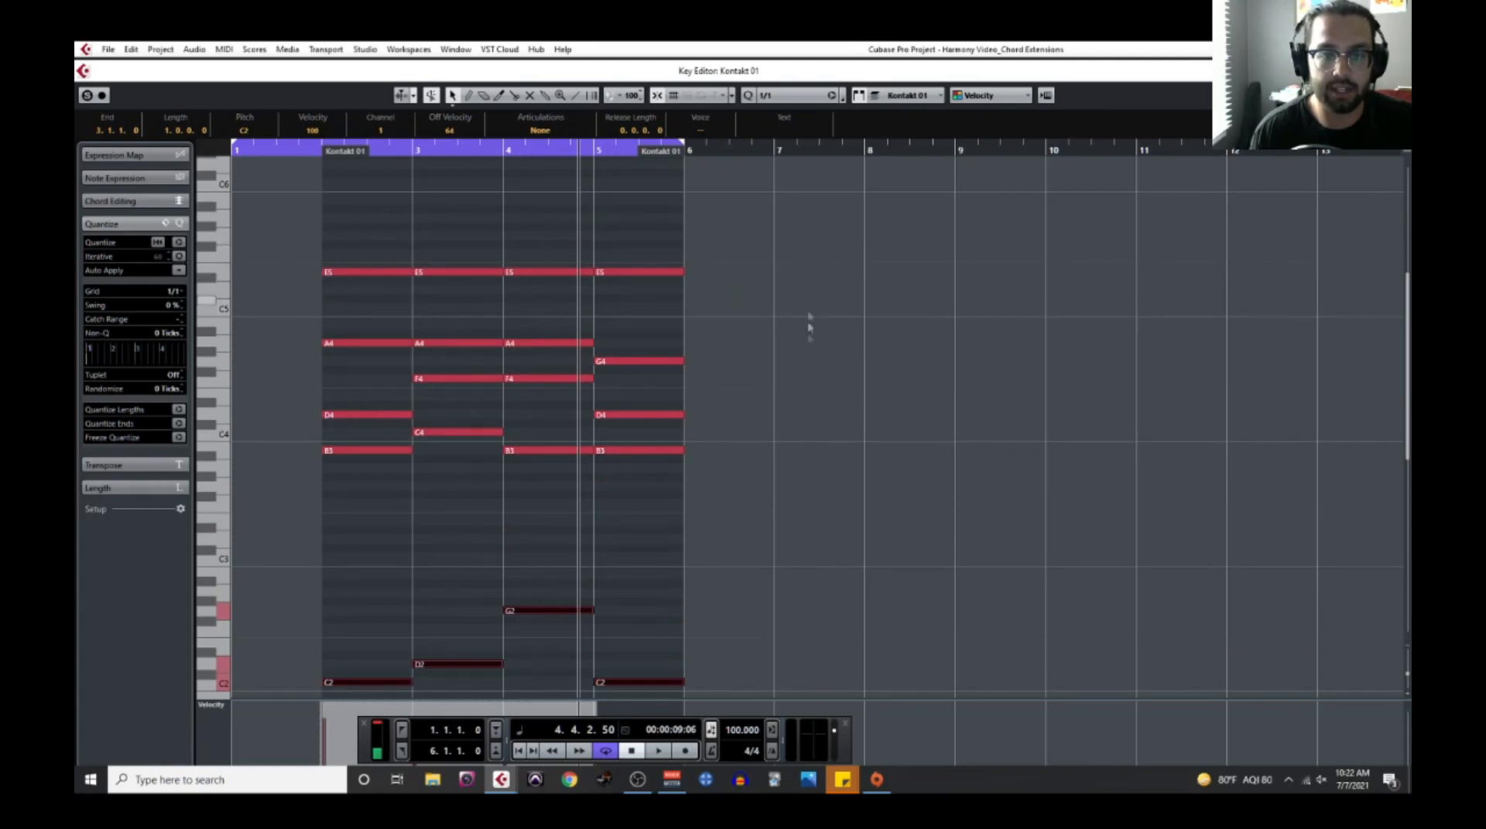
pyautogui.scroll(-3)
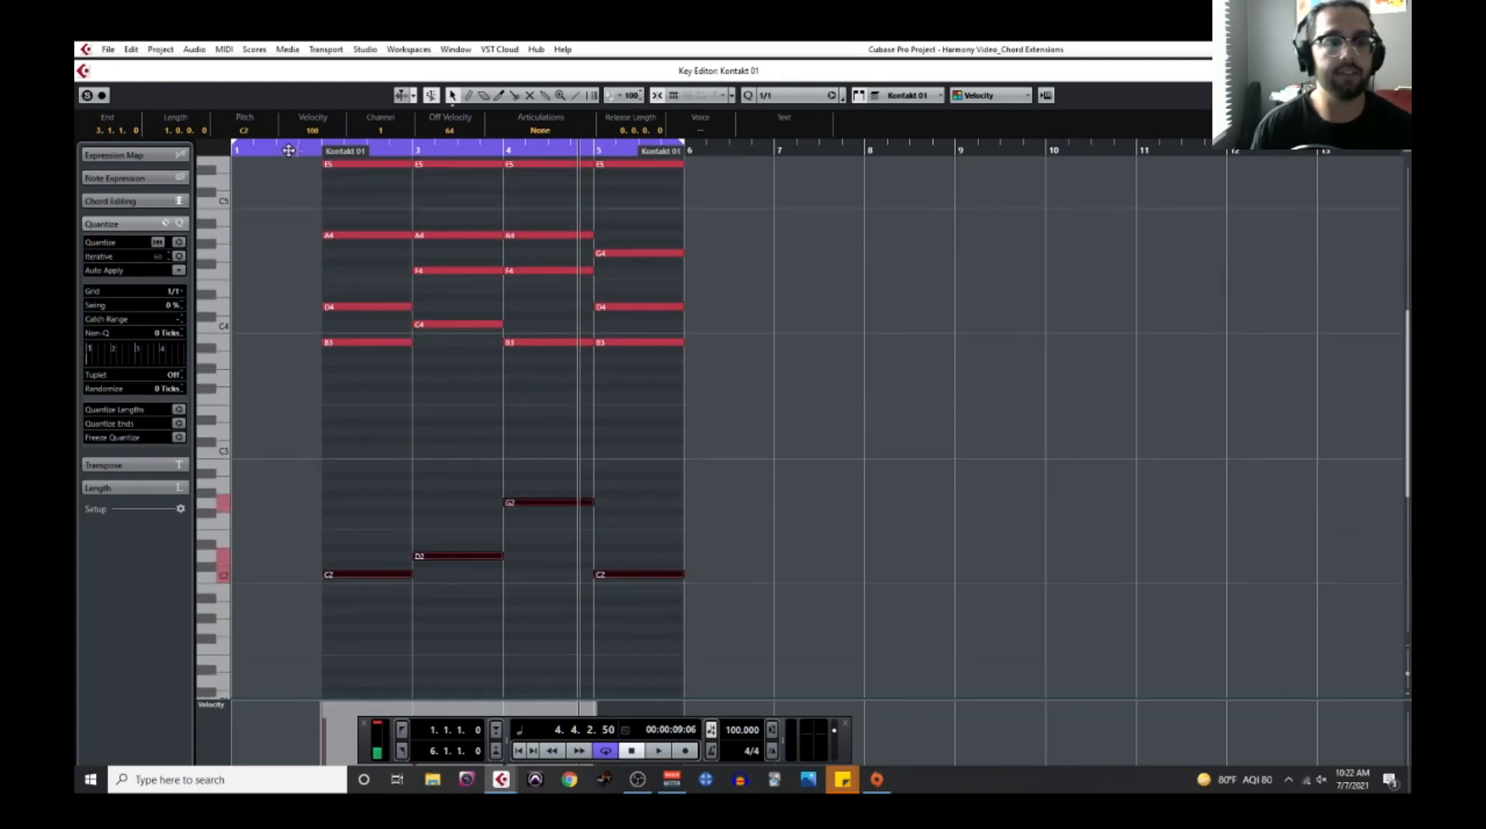
# - Play the revoiced progression with its bass line from bar 1
pyautogui.click(660, 750)
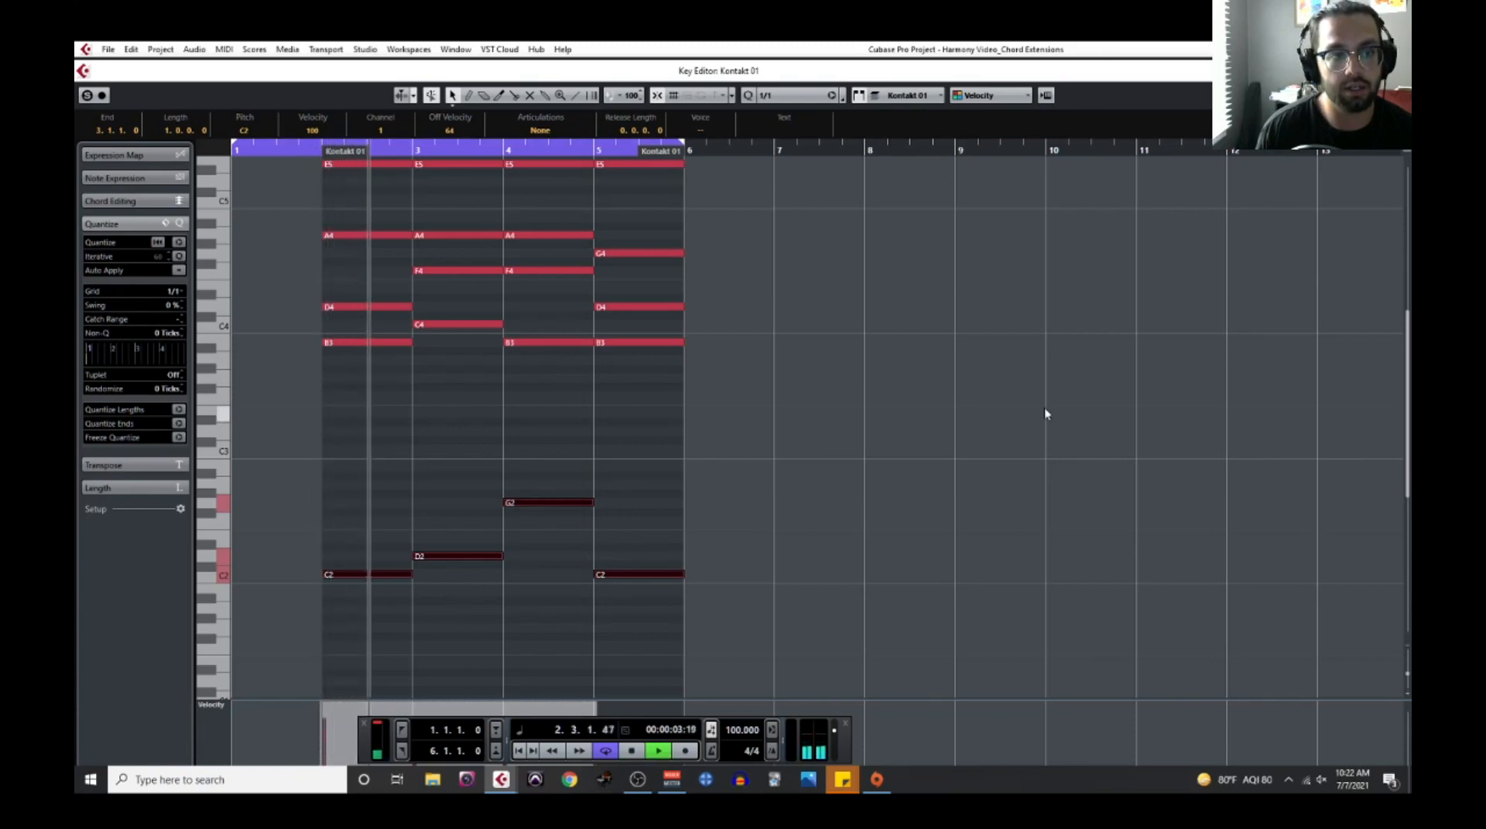
pyautogui.click(659, 751)
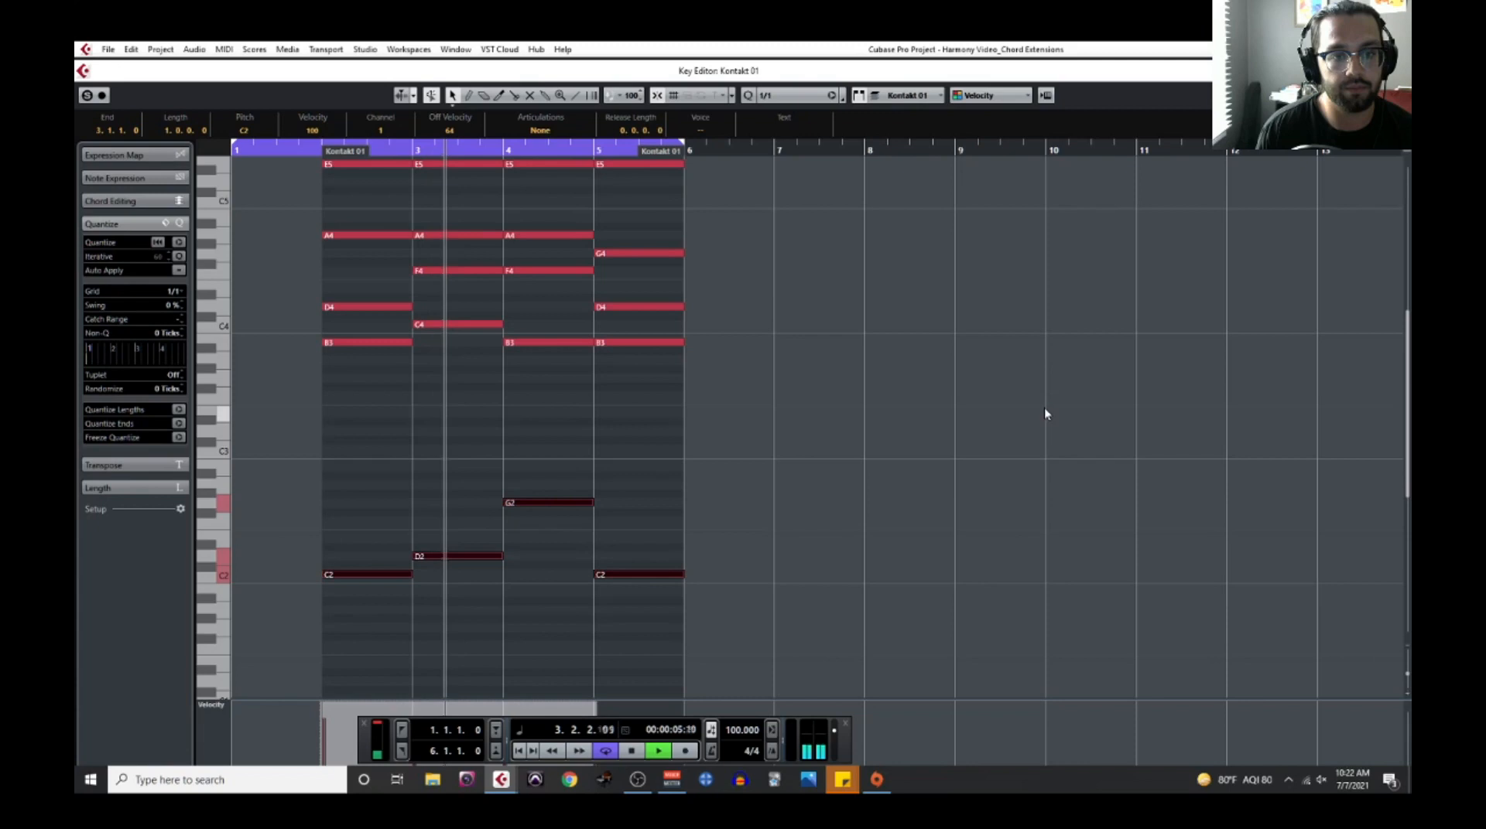
pyautogui.click(659, 750)
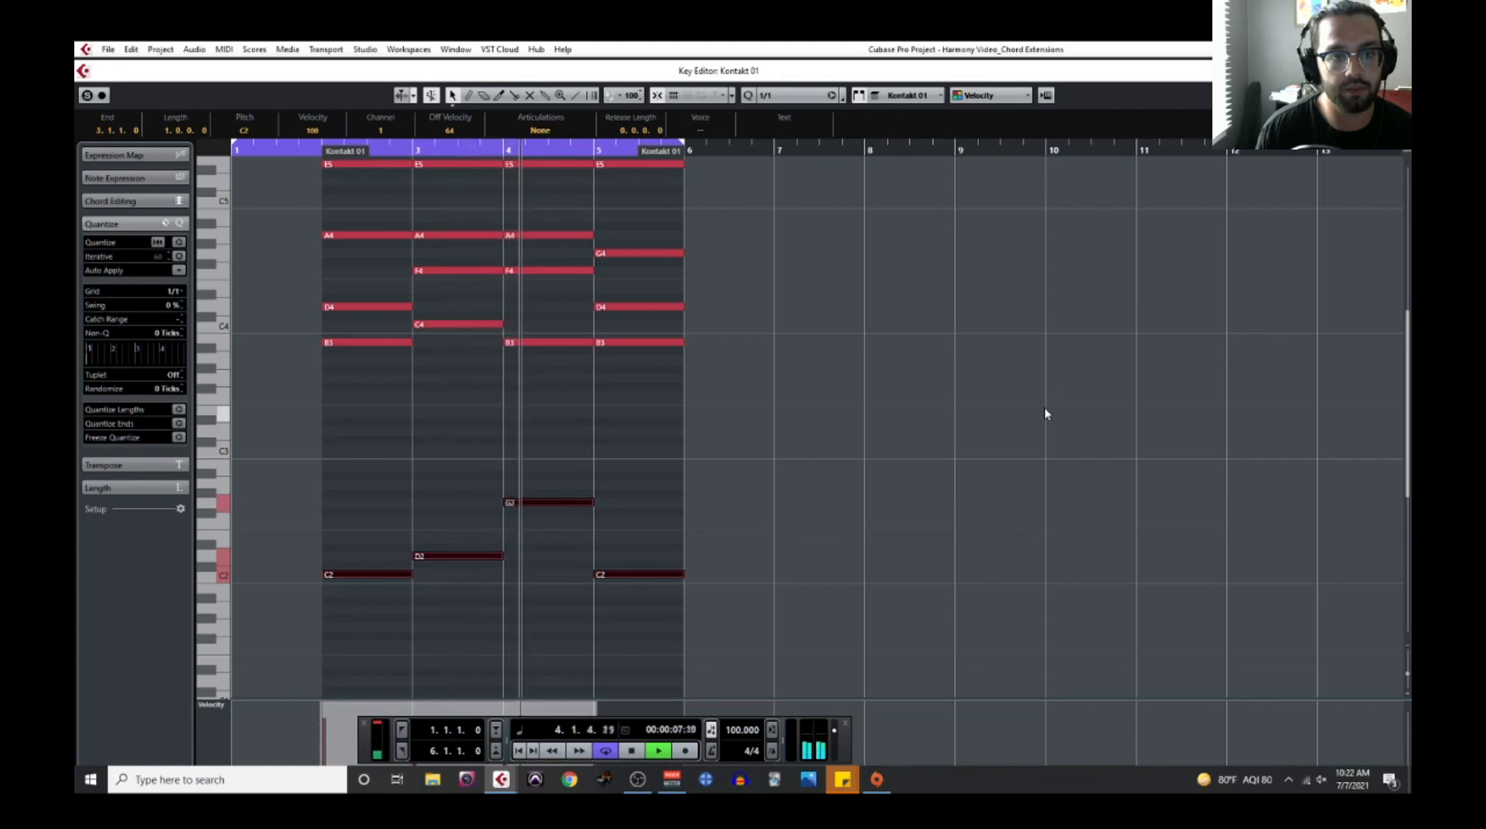